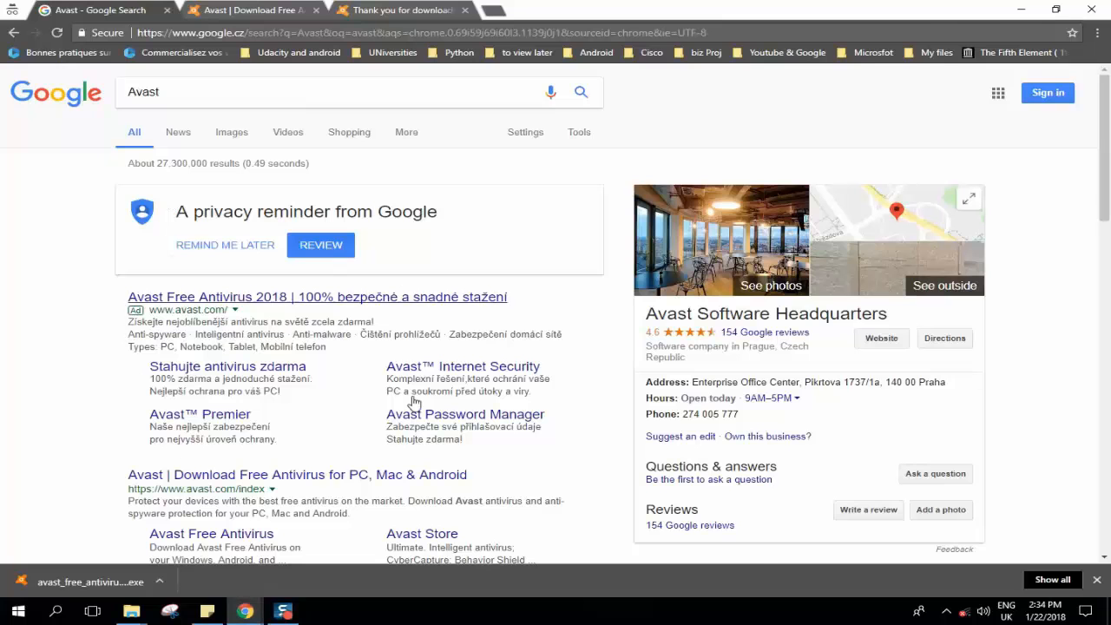
Open the 'Avast | Download Free Antivirus for PC, Mac & Android' result from the Google results.
scroll("down", 3)
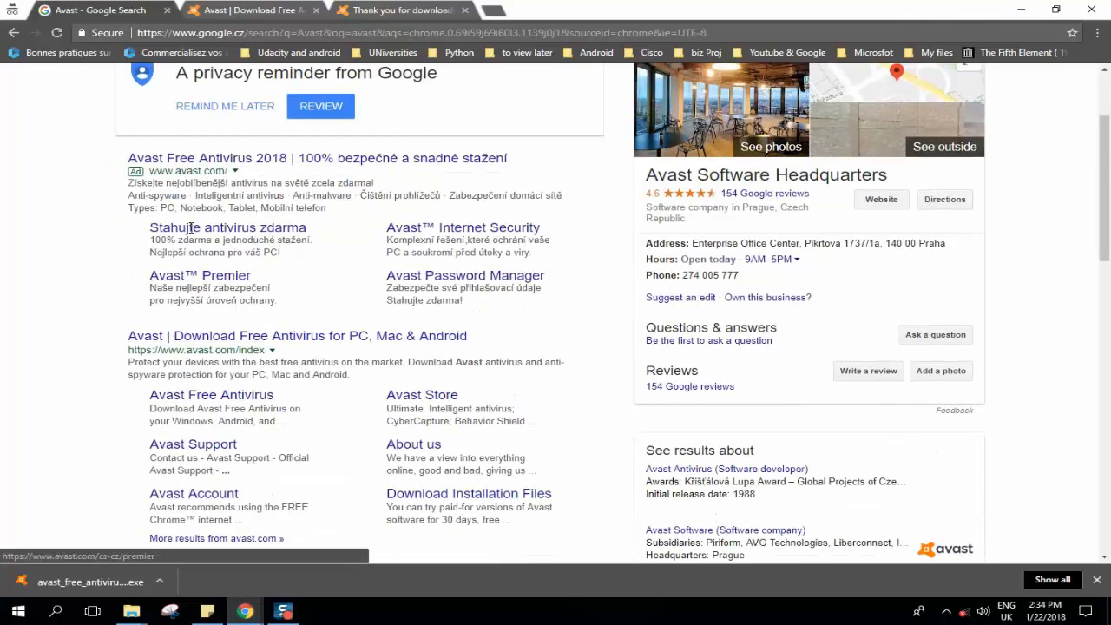
scroll("down", 3)
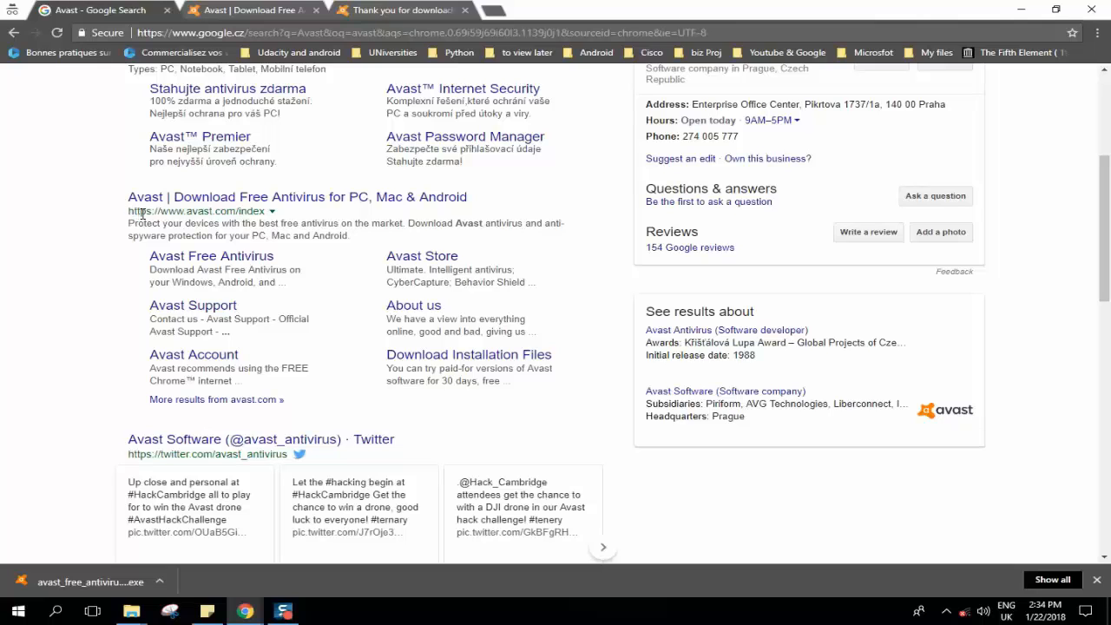
mouse_move(182, 70)
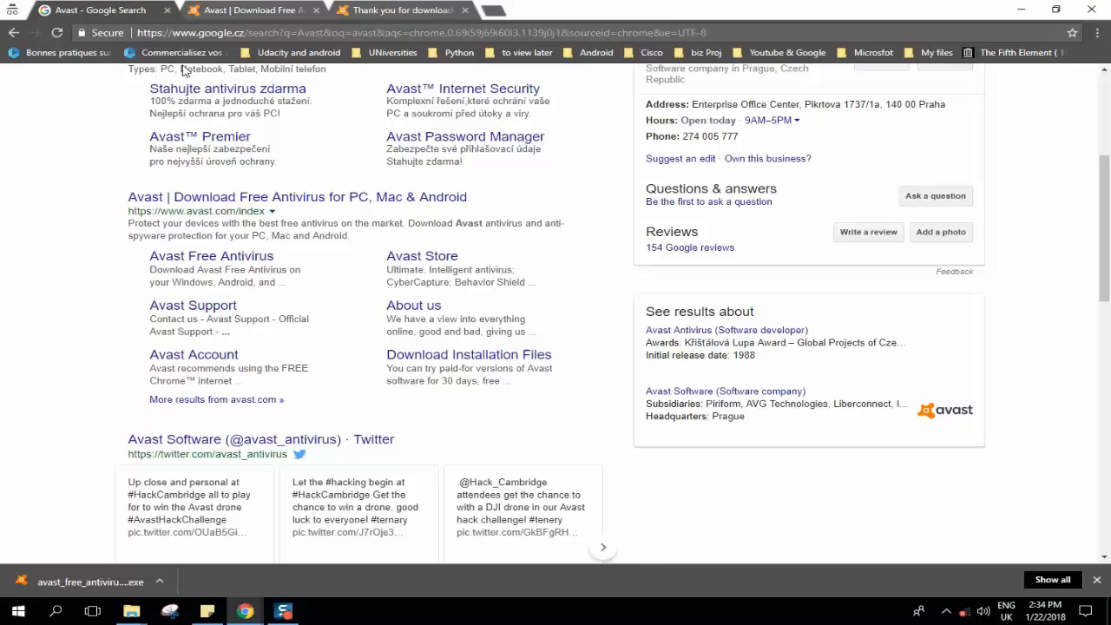
left_click(297, 196)
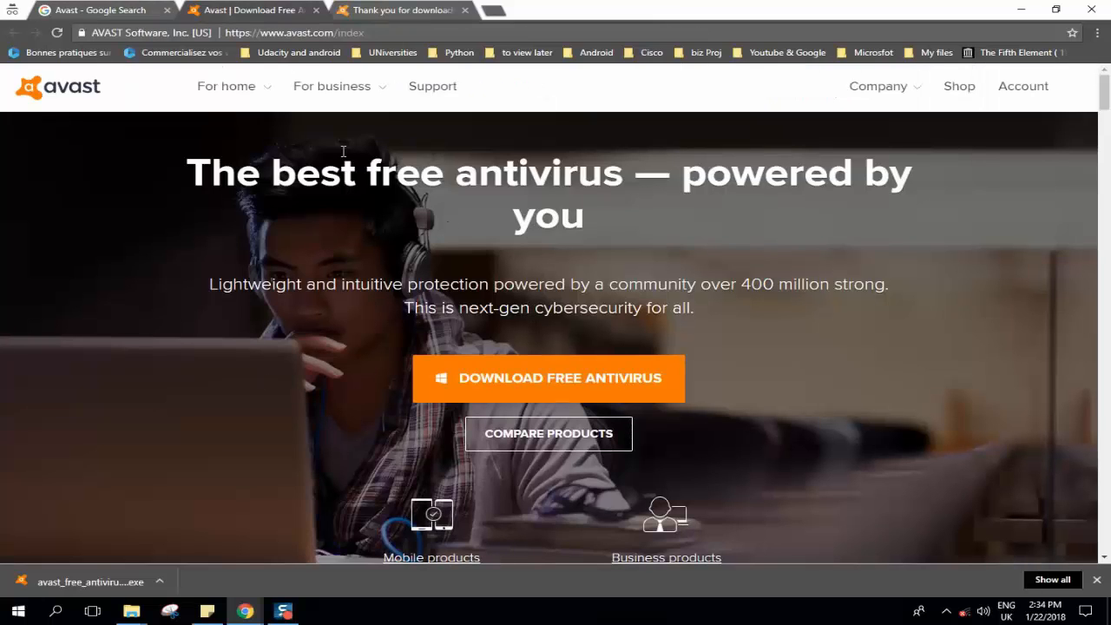
left_click(225, 87)
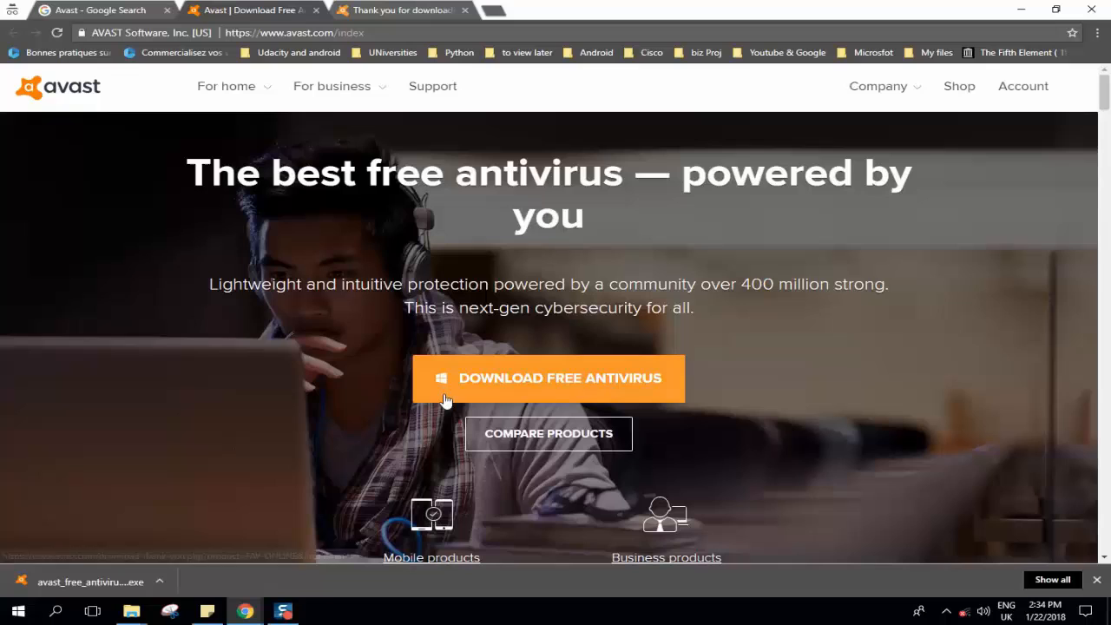
mouse_move(445, 500)
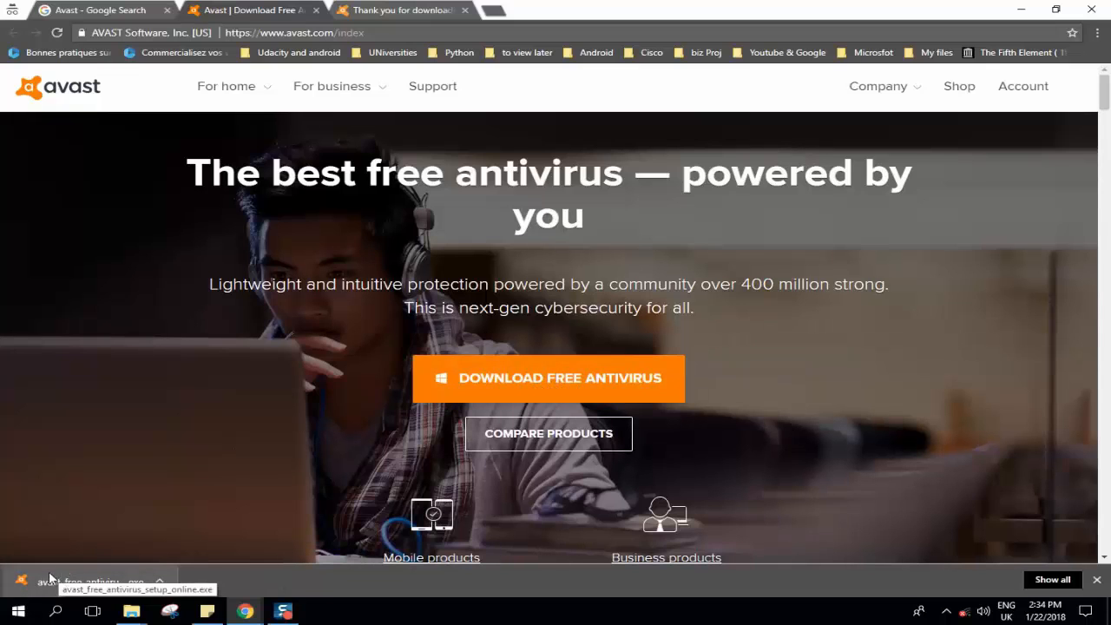
mouse_move(111, 567)
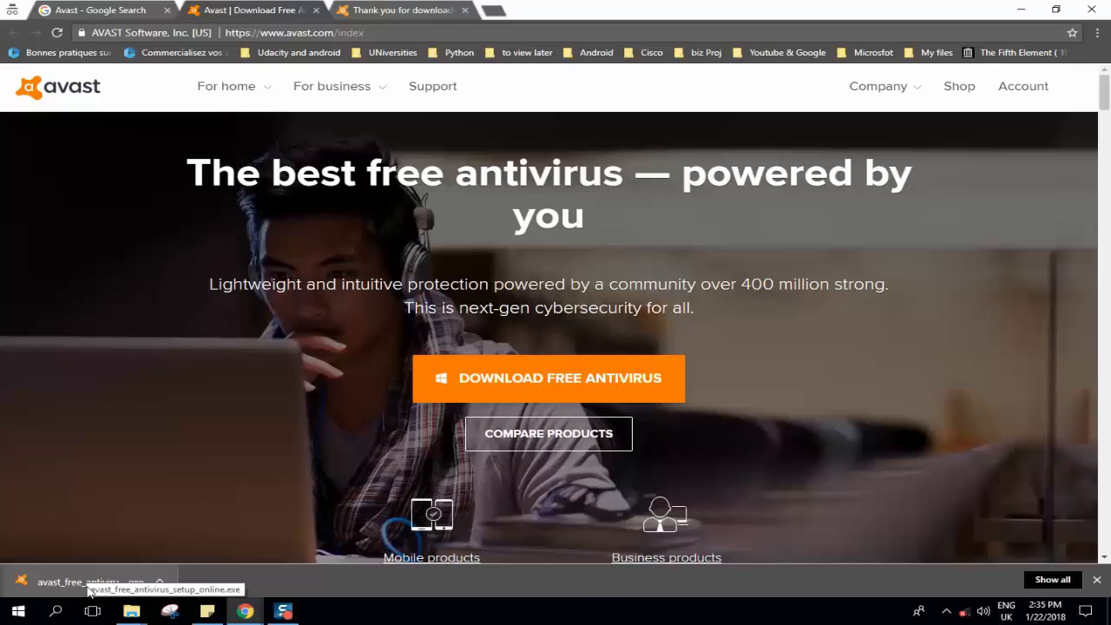
mouse_move(224, 346)
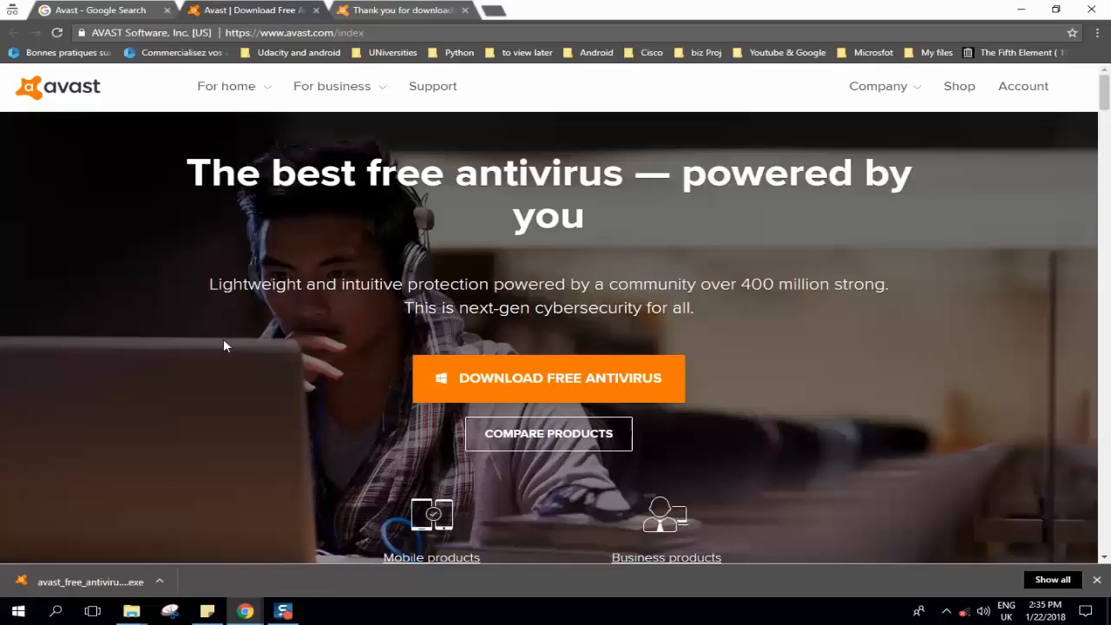
Scroll the Avast home page past the Ultimate bundle down to the 'Two new shields' section.
scroll("down", 3)
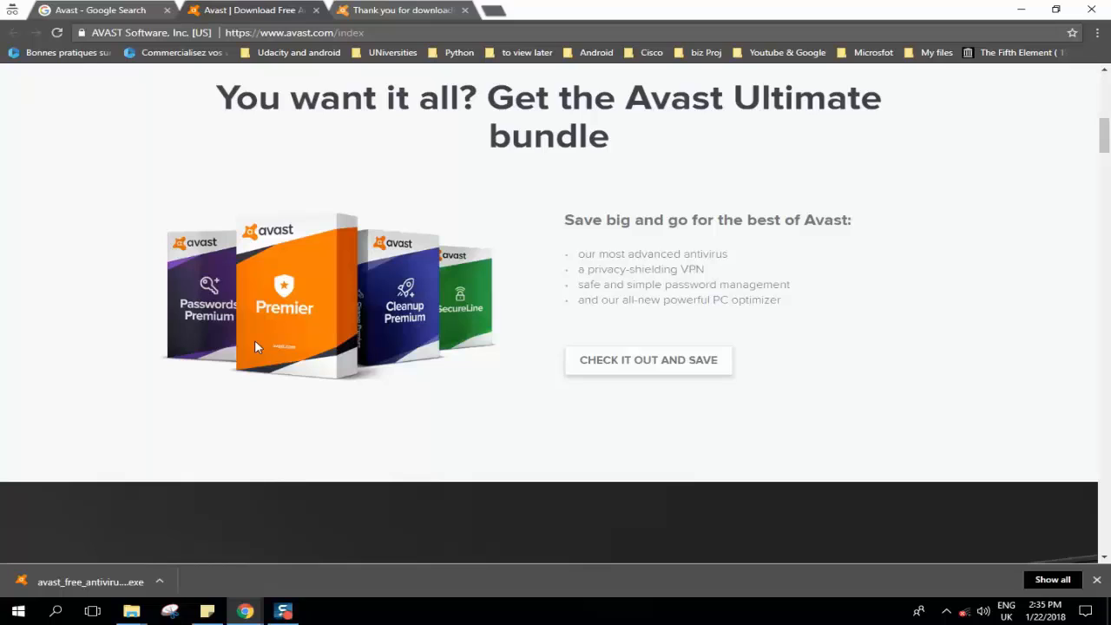
mouse_move(467, 324)
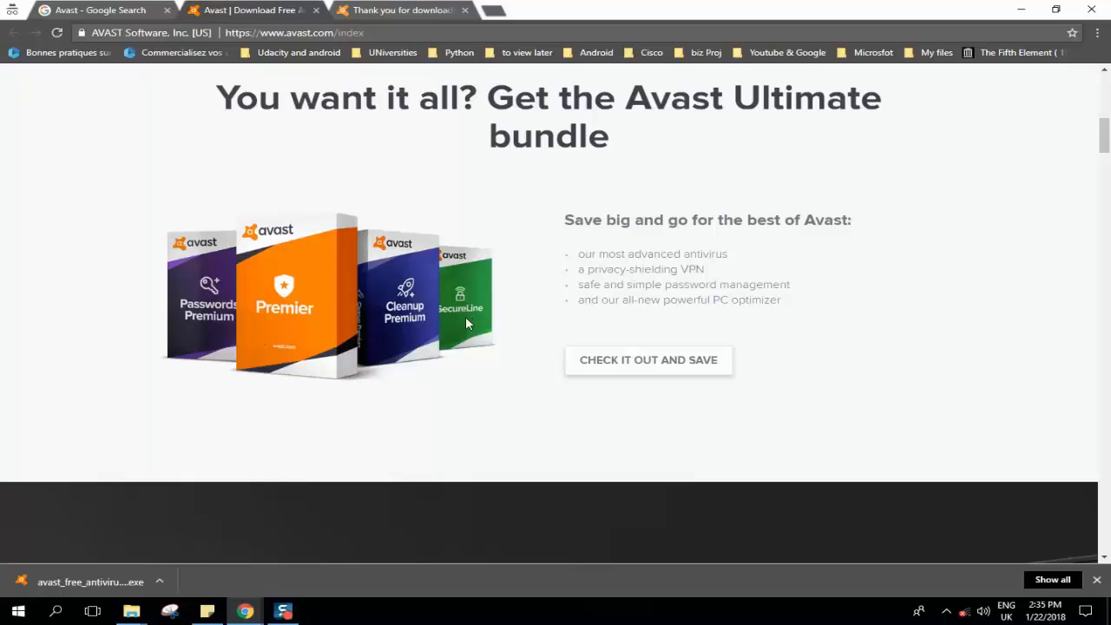
mouse_move(281, 345)
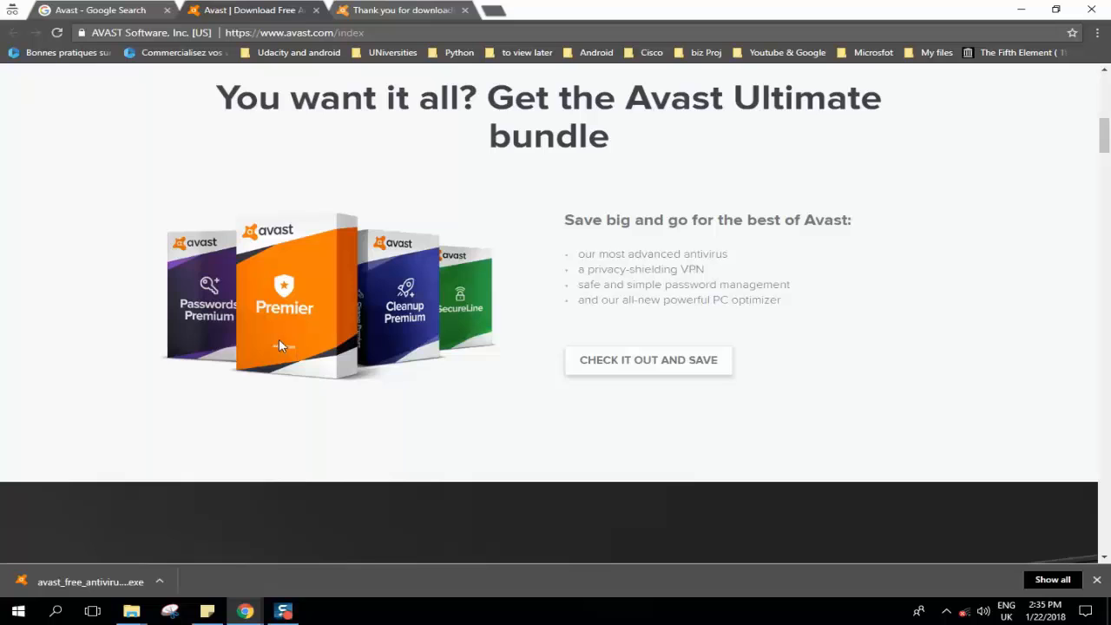
scroll("down", 3)
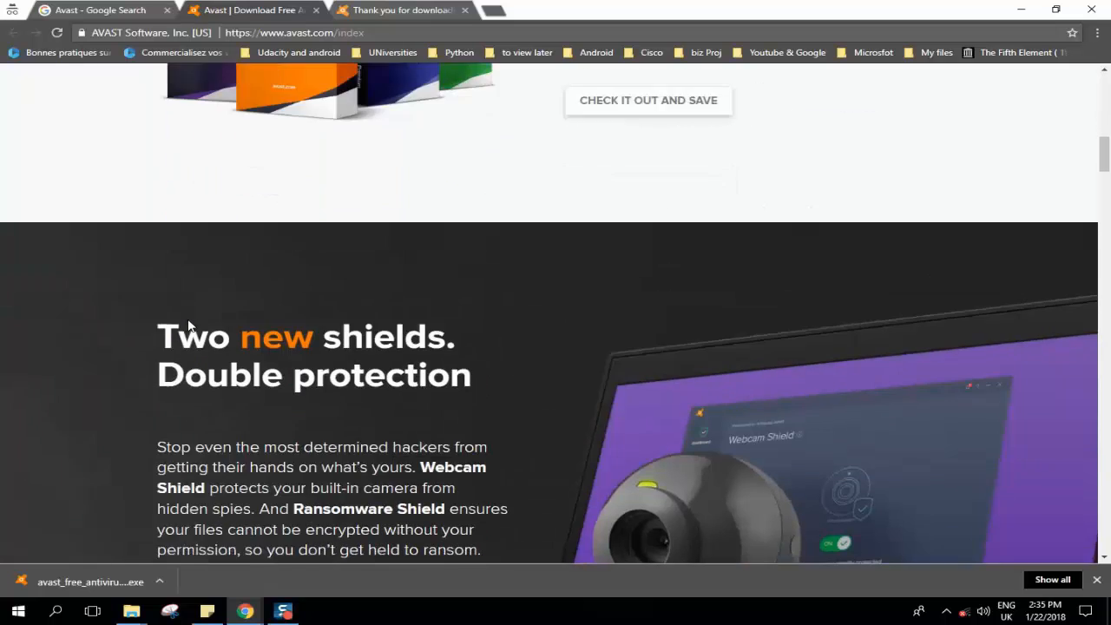
scroll("down", 3)
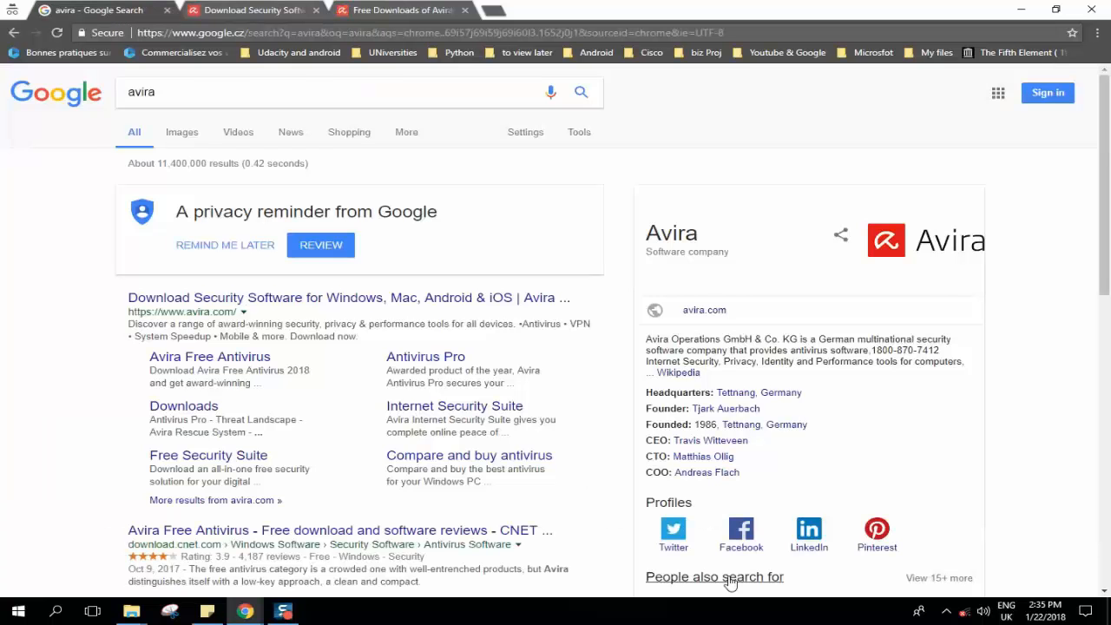
mouse_move(535, 583)
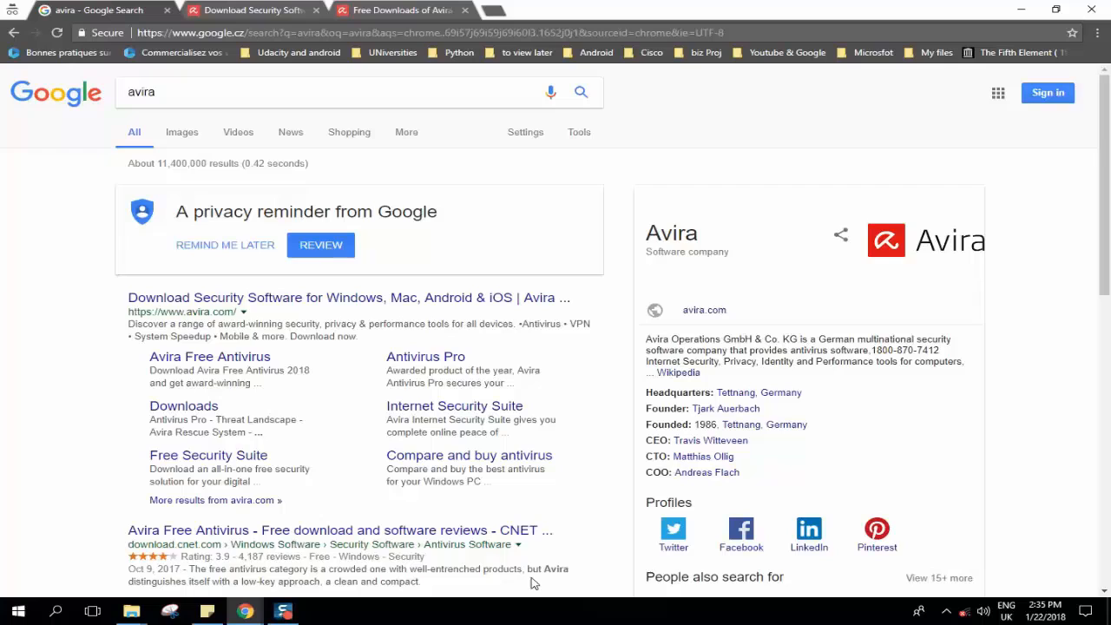
mouse_move(147, 324)
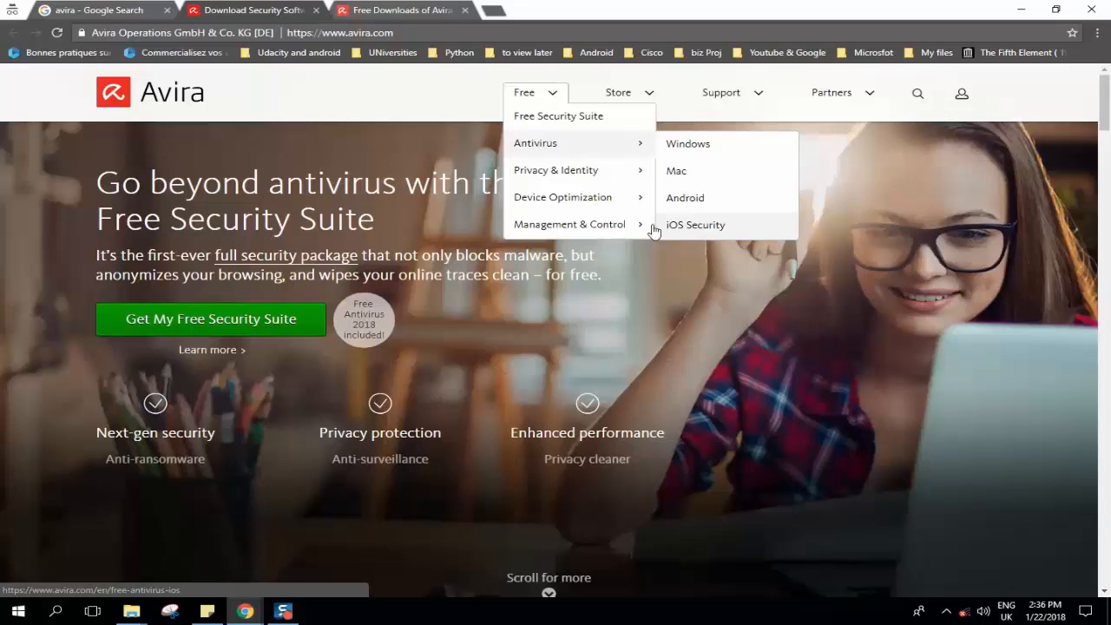
mouse_move(556, 171)
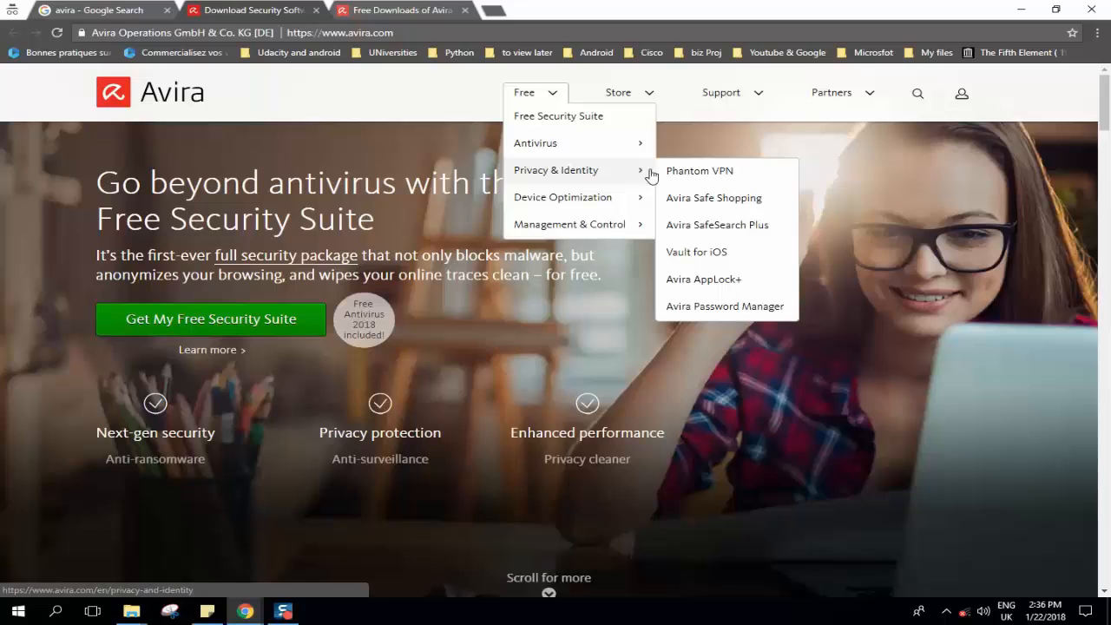
mouse_move(656, 187)
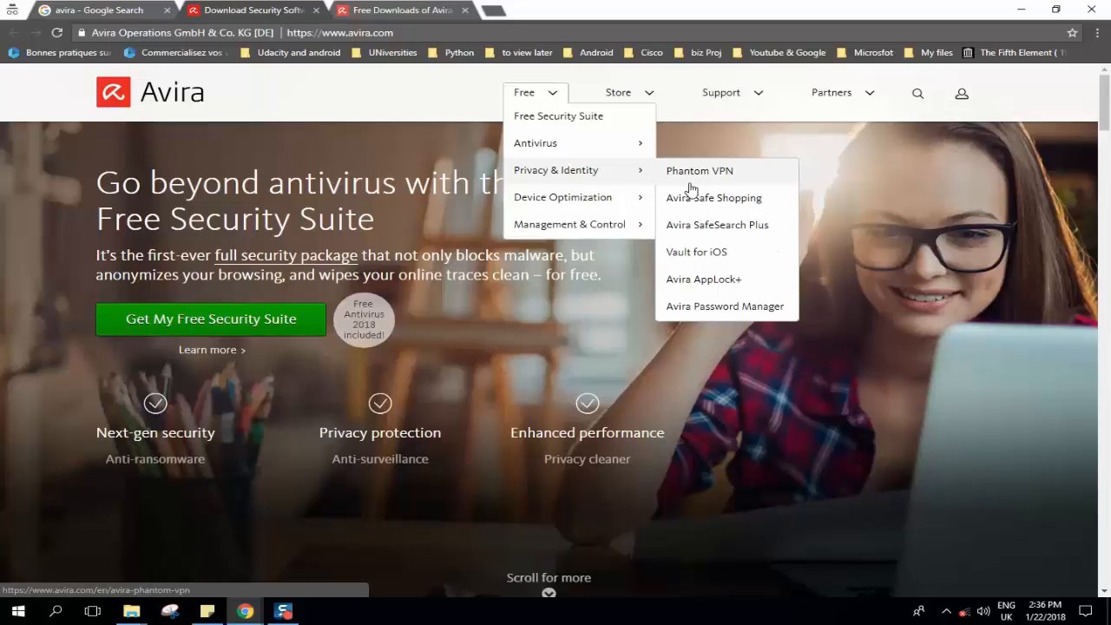
mouse_move(685, 257)
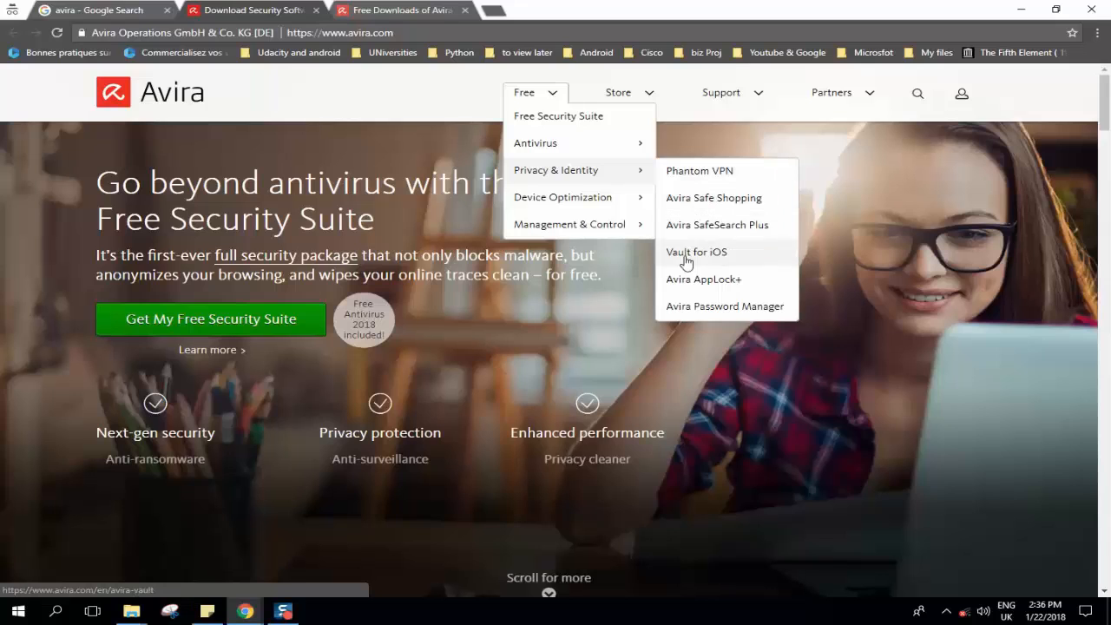
mouse_move(562, 197)
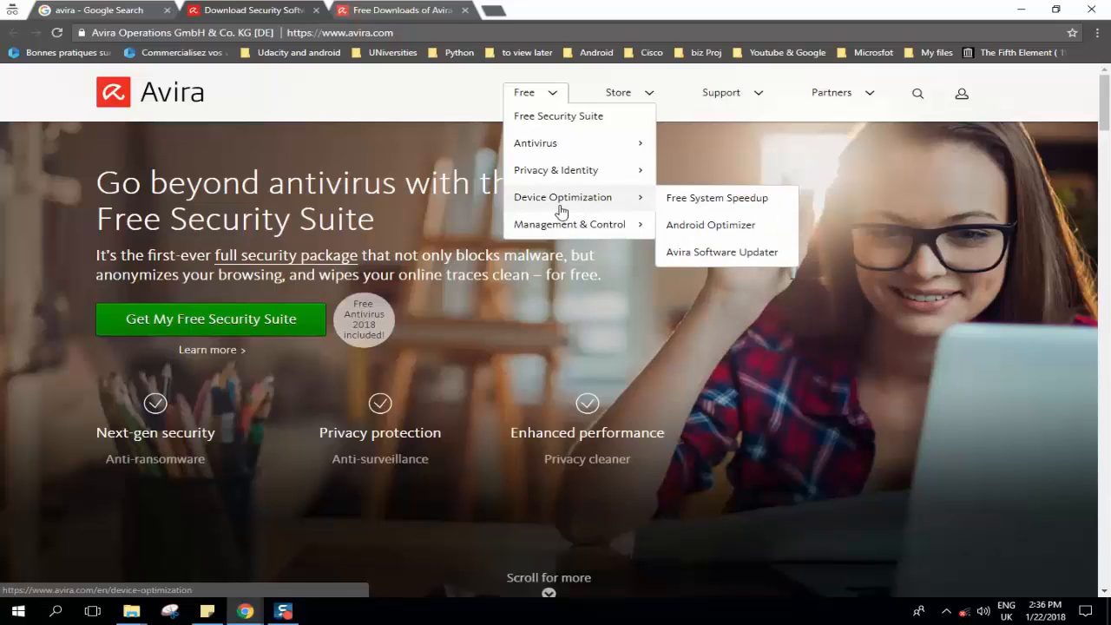
mouse_move(621, 211)
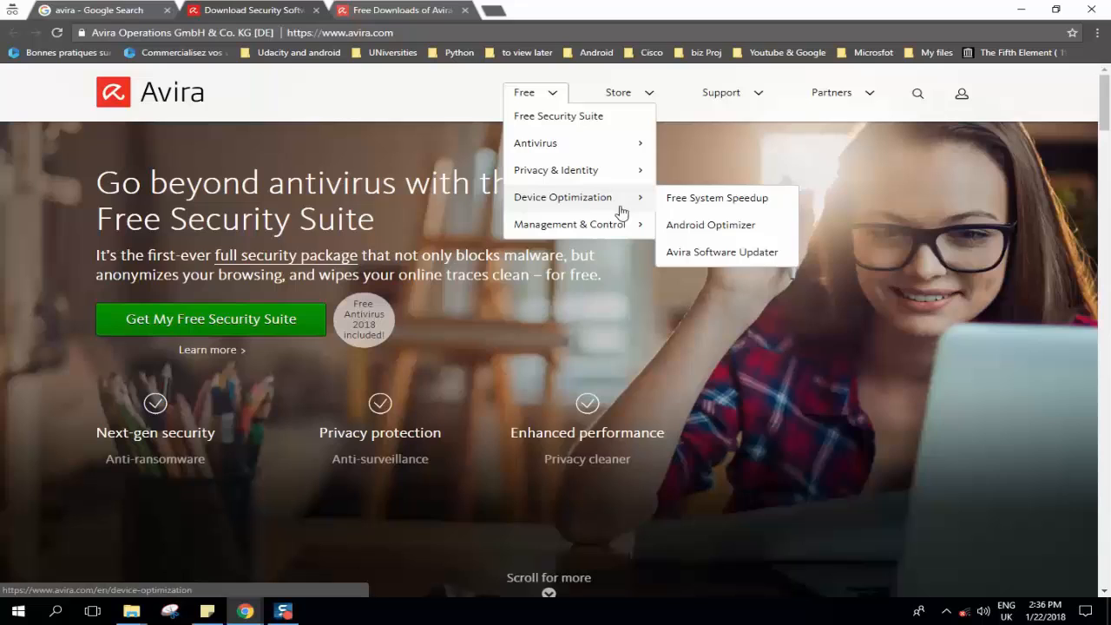
mouse_move(685, 229)
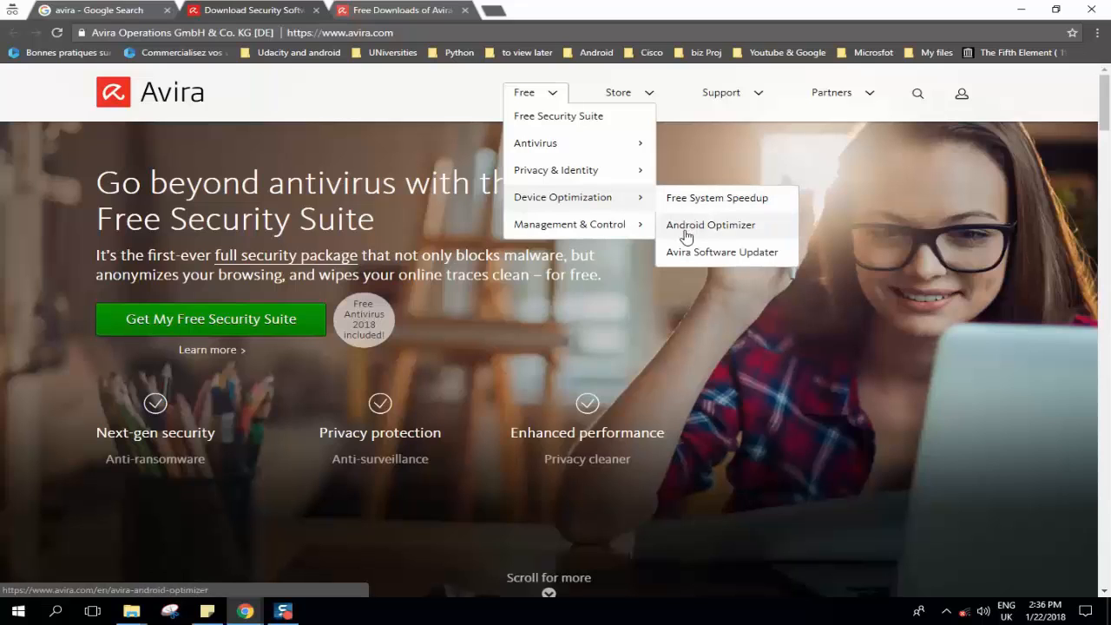
mouse_move(701, 261)
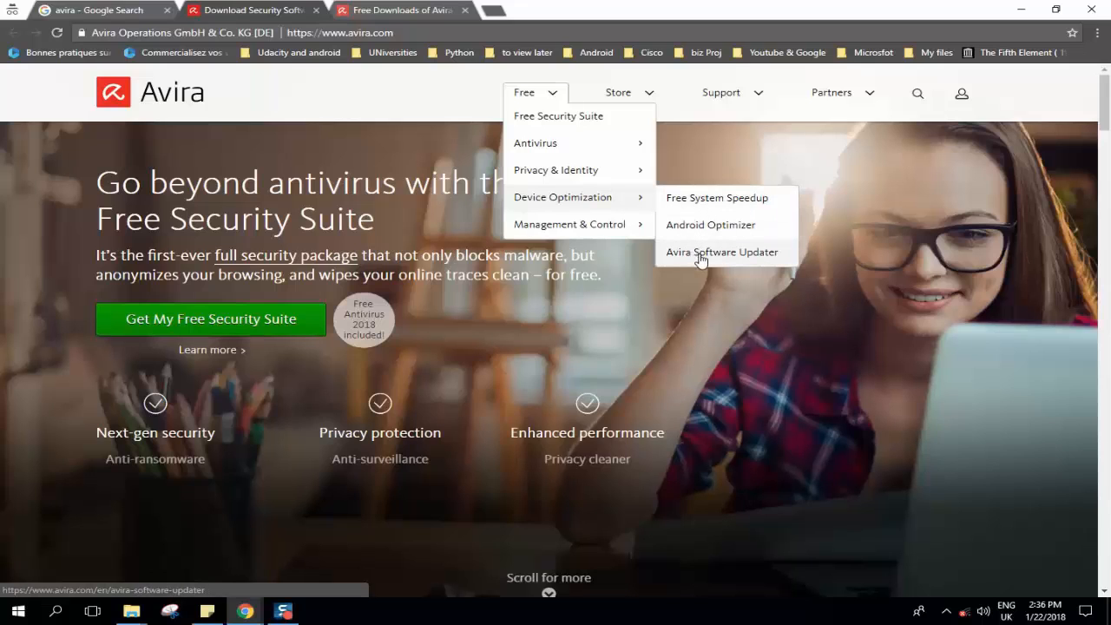
mouse_move(642, 104)
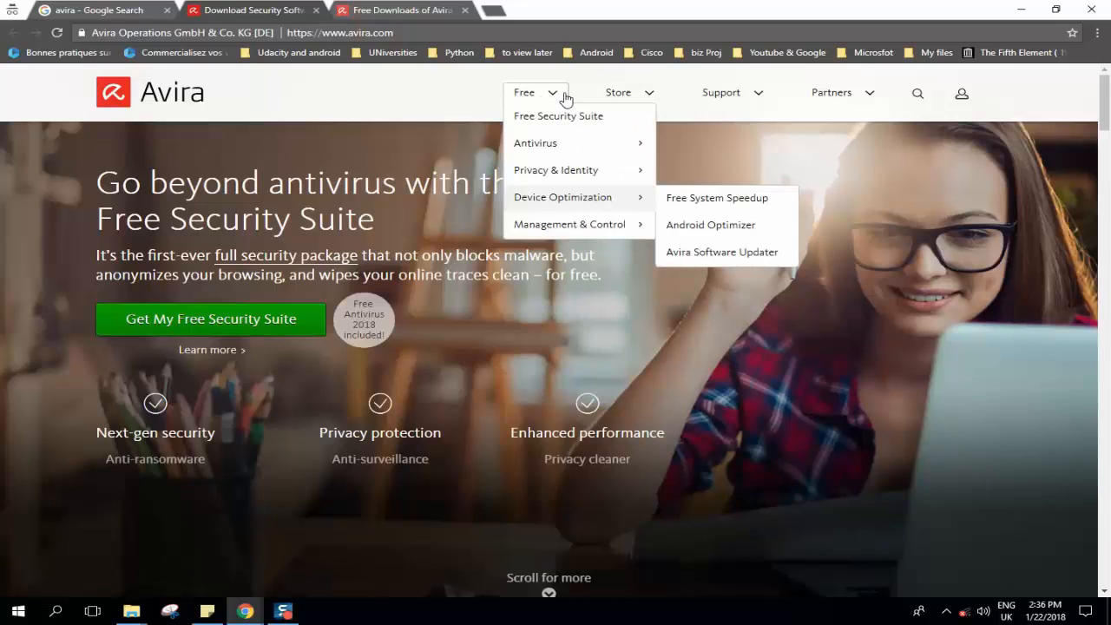
mouse_move(573, 103)
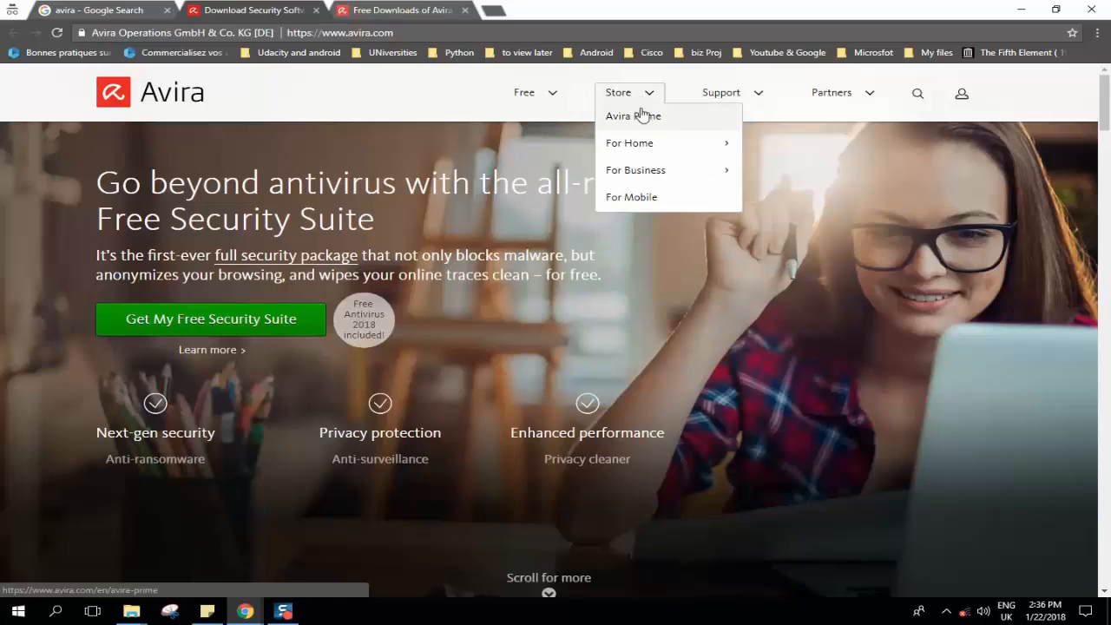
mouse_move(628, 142)
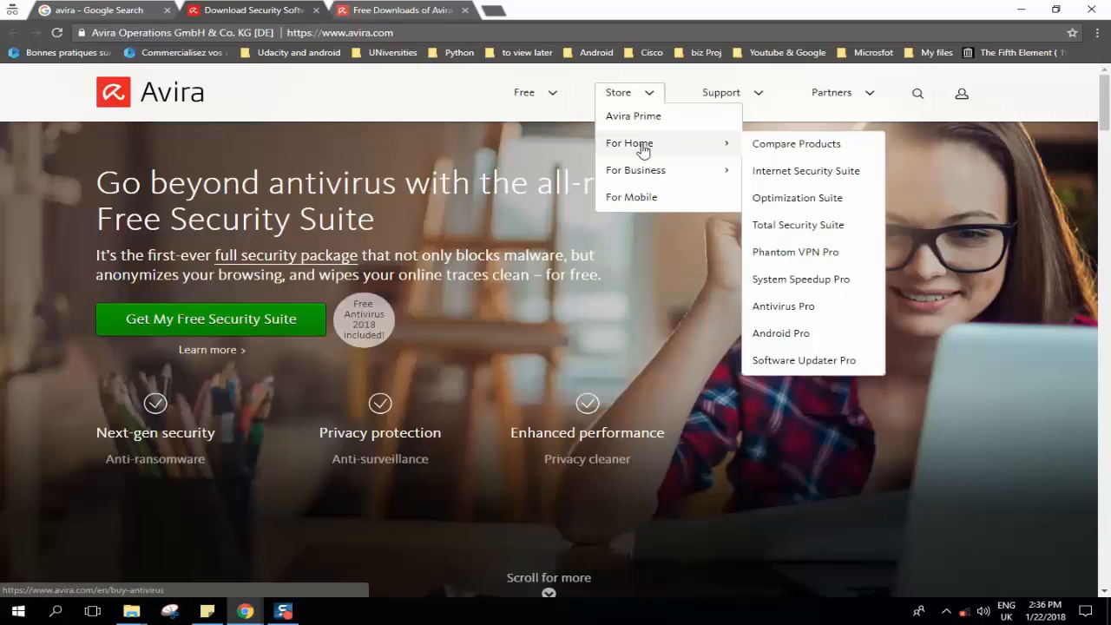
mouse_move(635, 170)
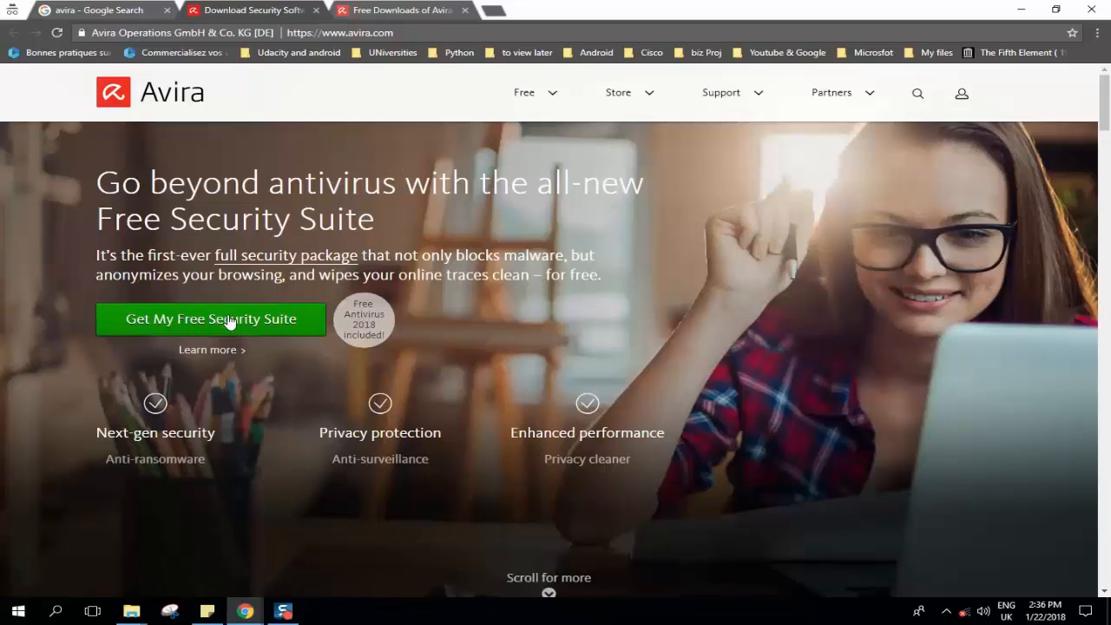
mouse_move(218, 338)
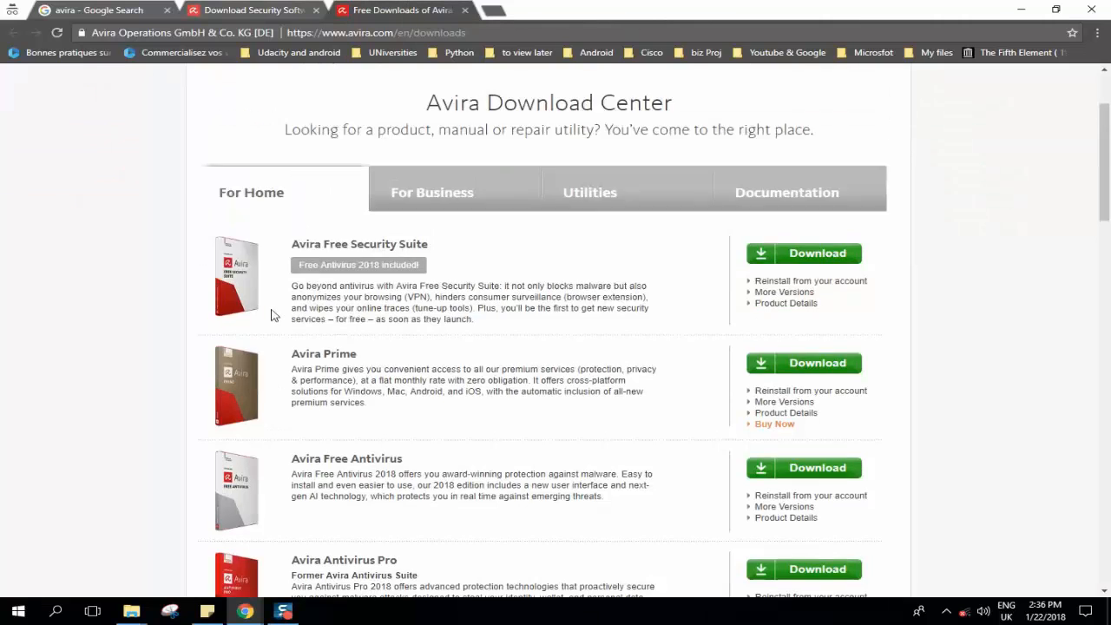
scroll("down", 3)
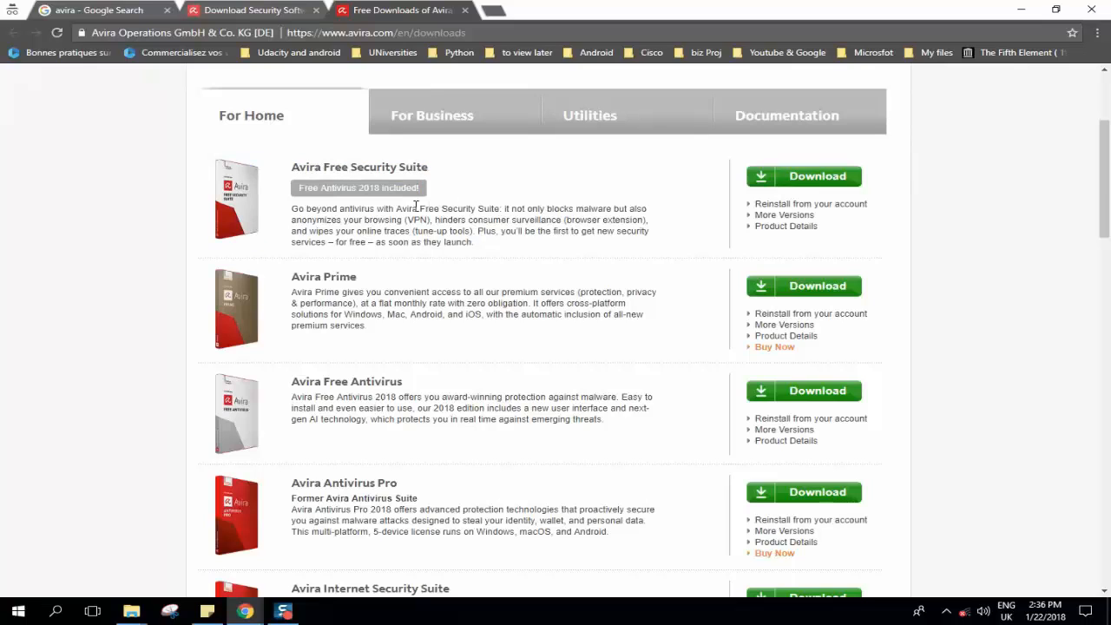
mouse_move(319, 199)
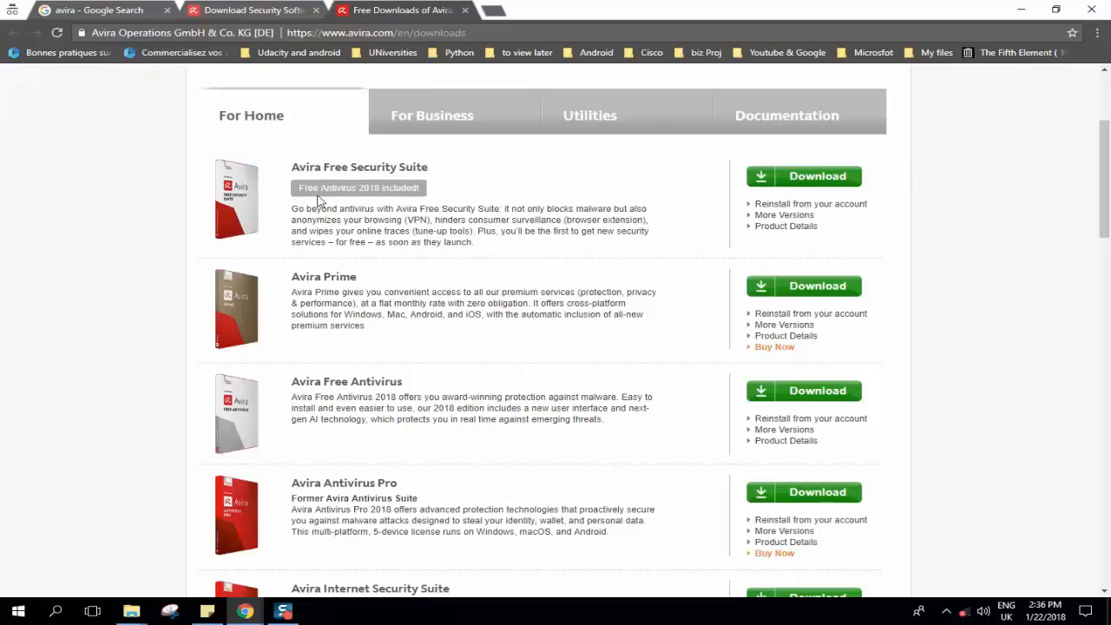
mouse_move(297, 315)
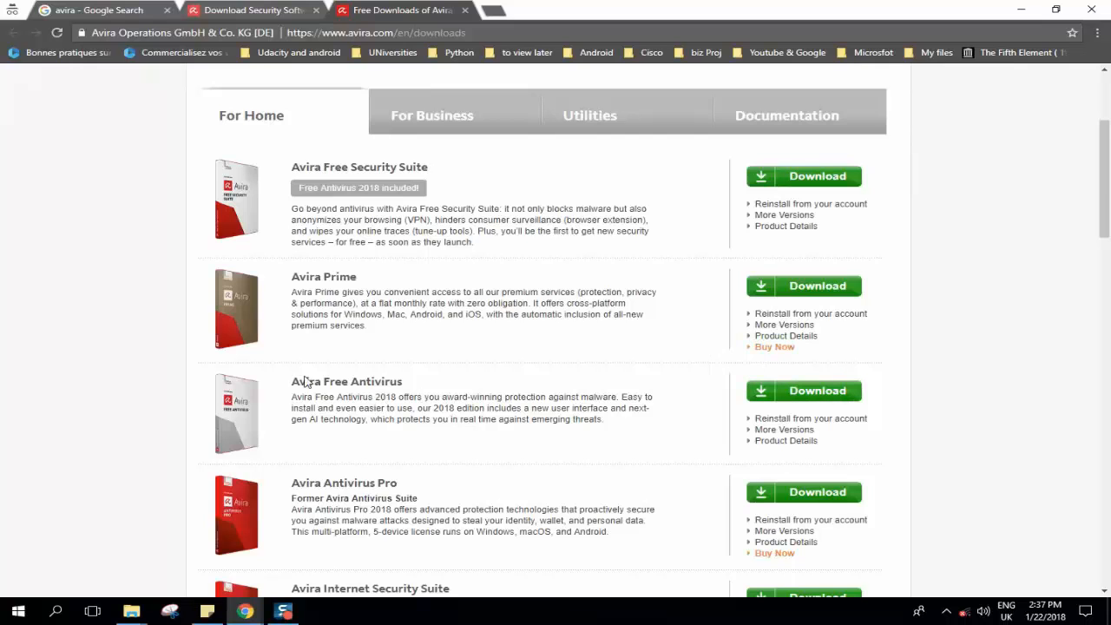
scroll("down", 3)
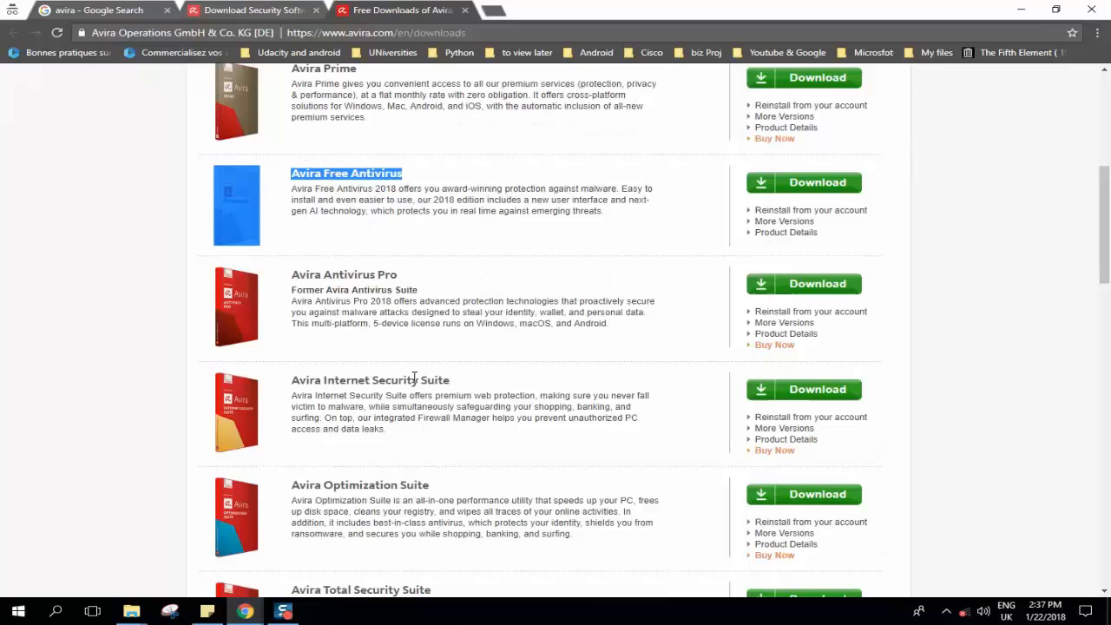
mouse_move(587, 284)
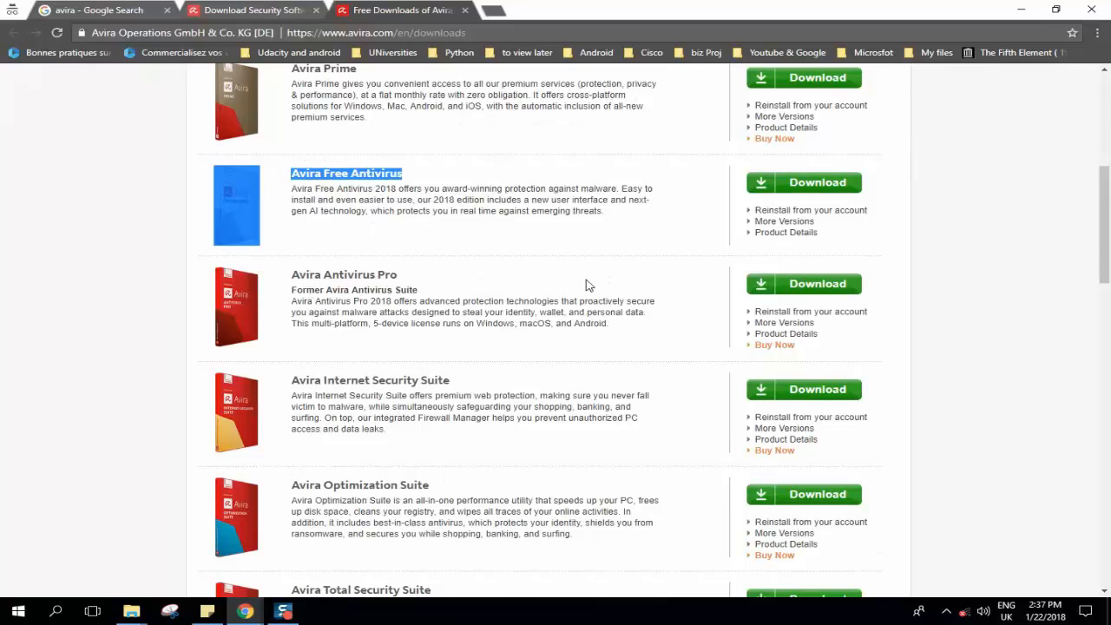
scroll("down", 3)
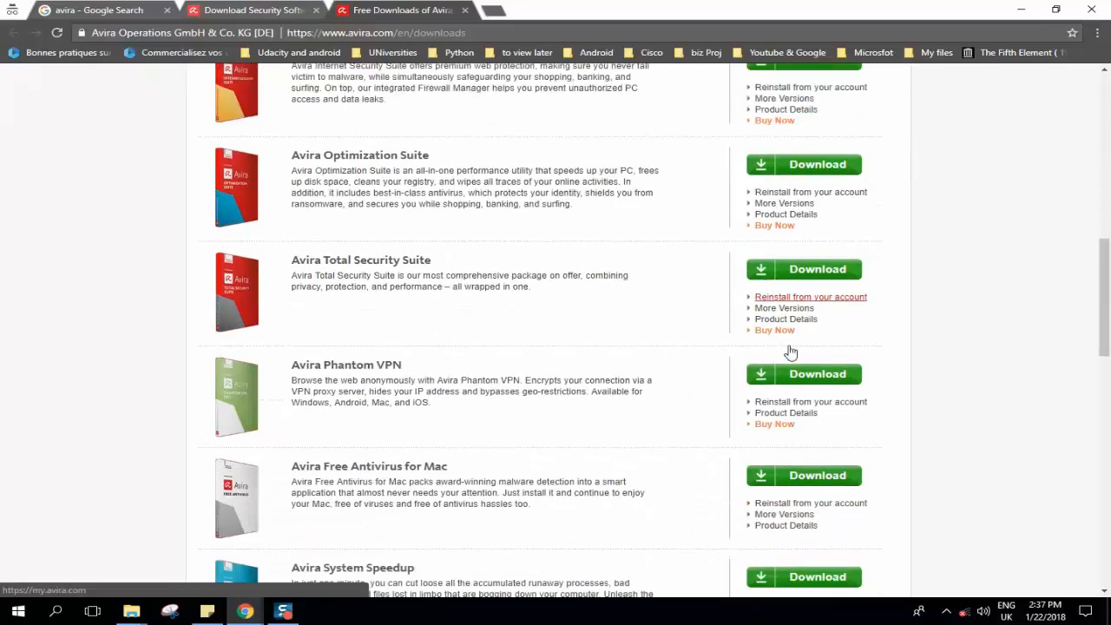
scroll("down", 3)
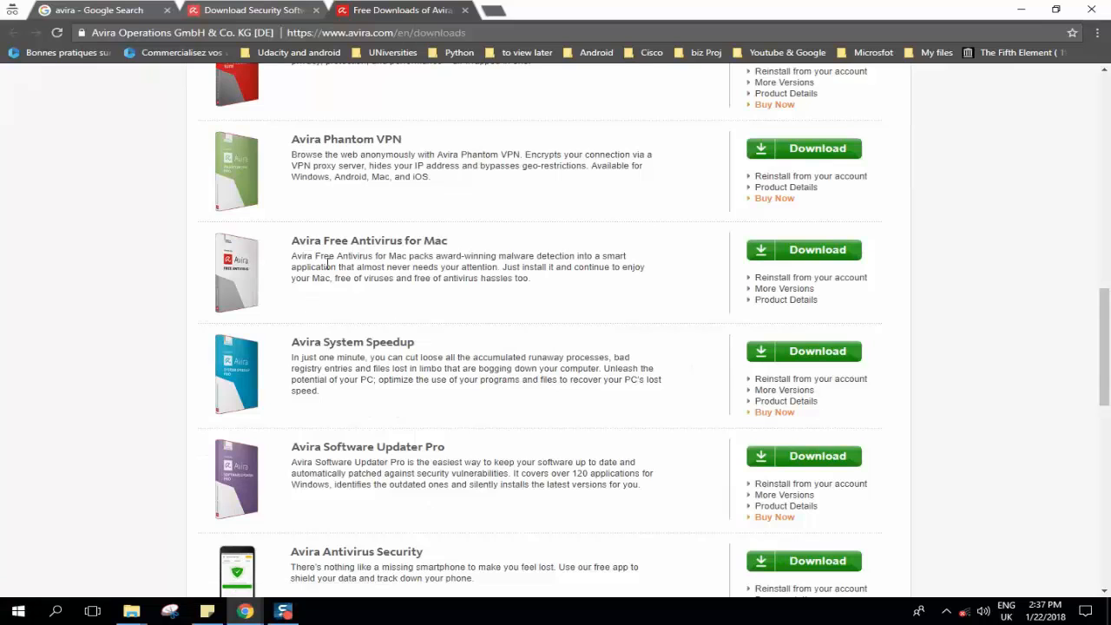
double_click(368, 240)
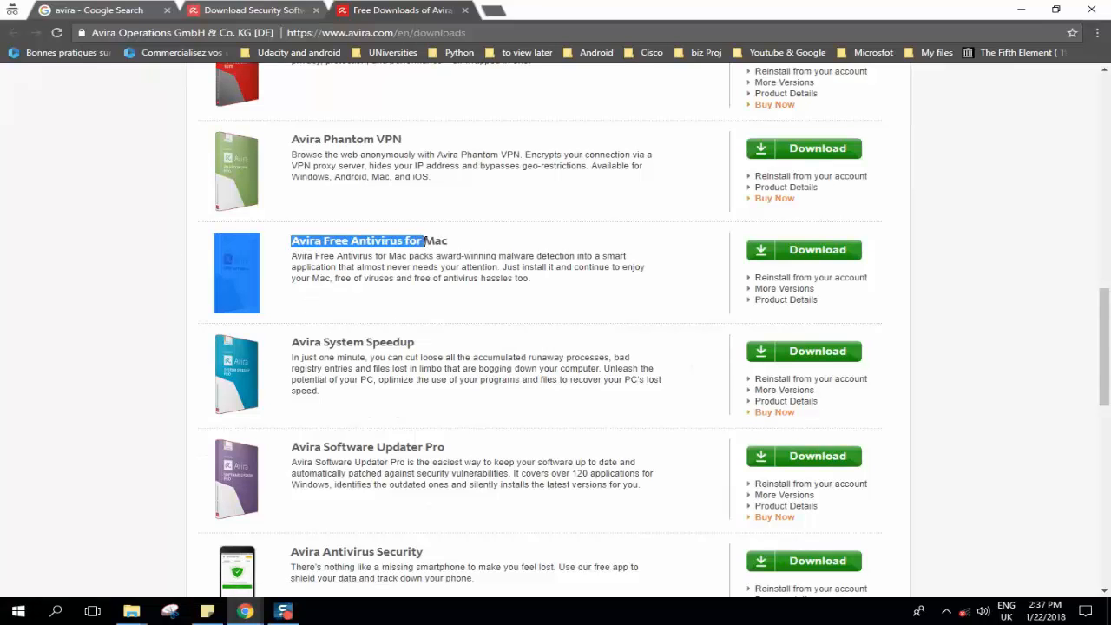
scroll("down", 3)
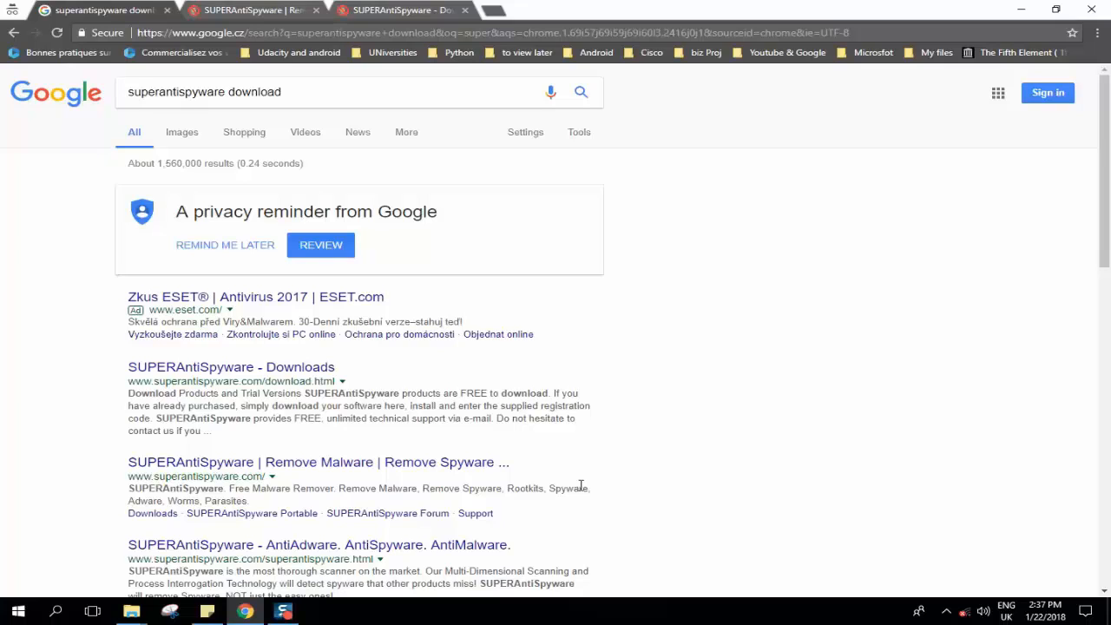
mouse_move(128, 437)
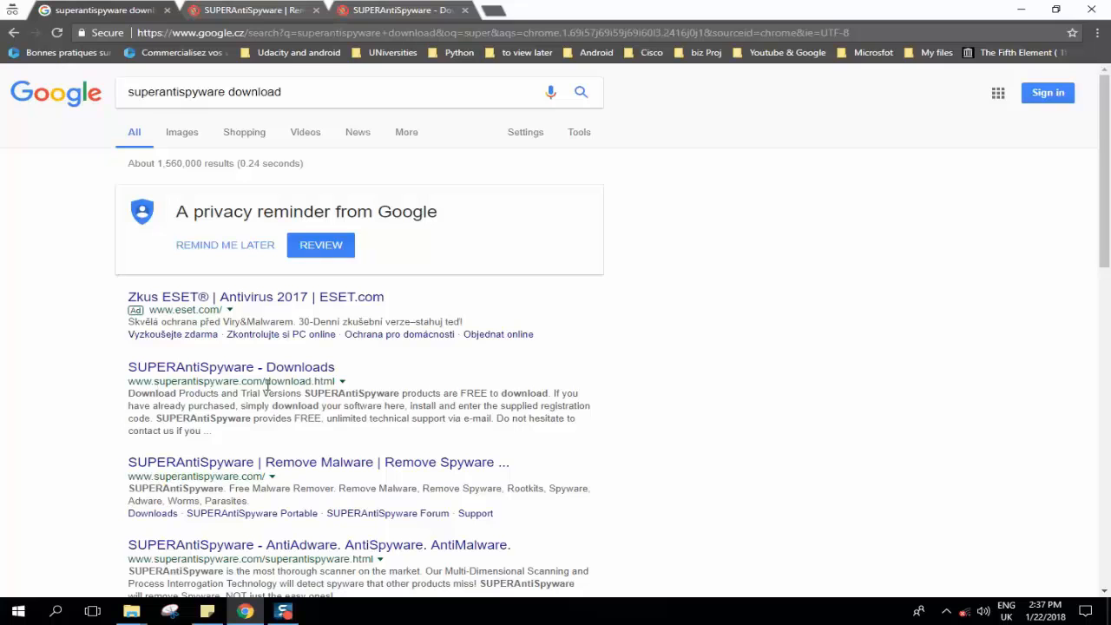
Open the official SUPERAntiSpyware website from the 'superantispyware download' results.
left_click(231, 366)
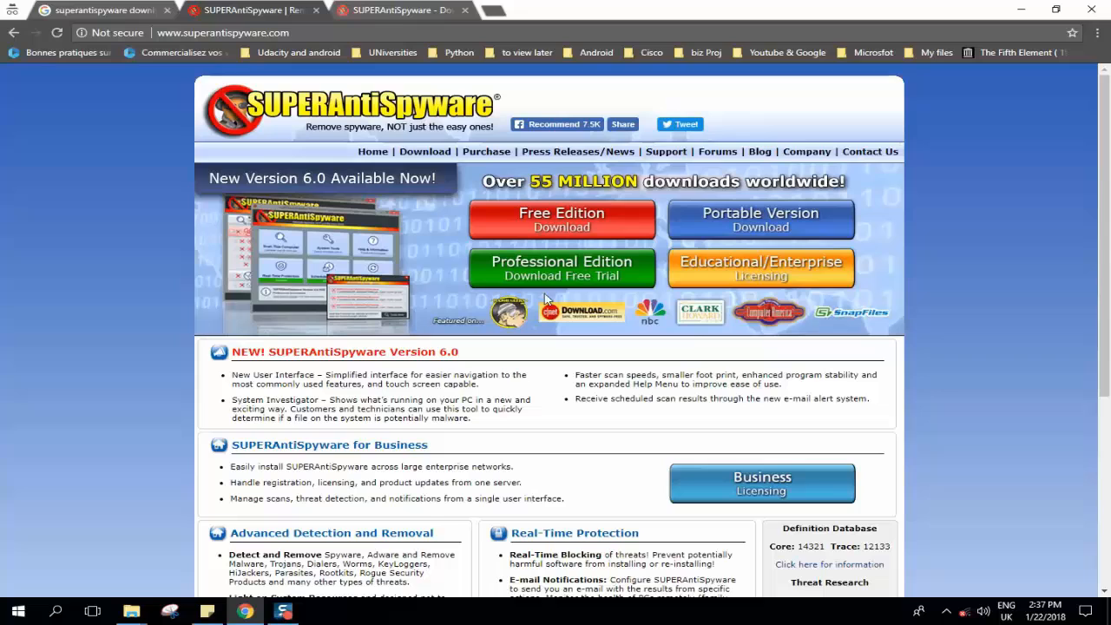
mouse_move(583, 316)
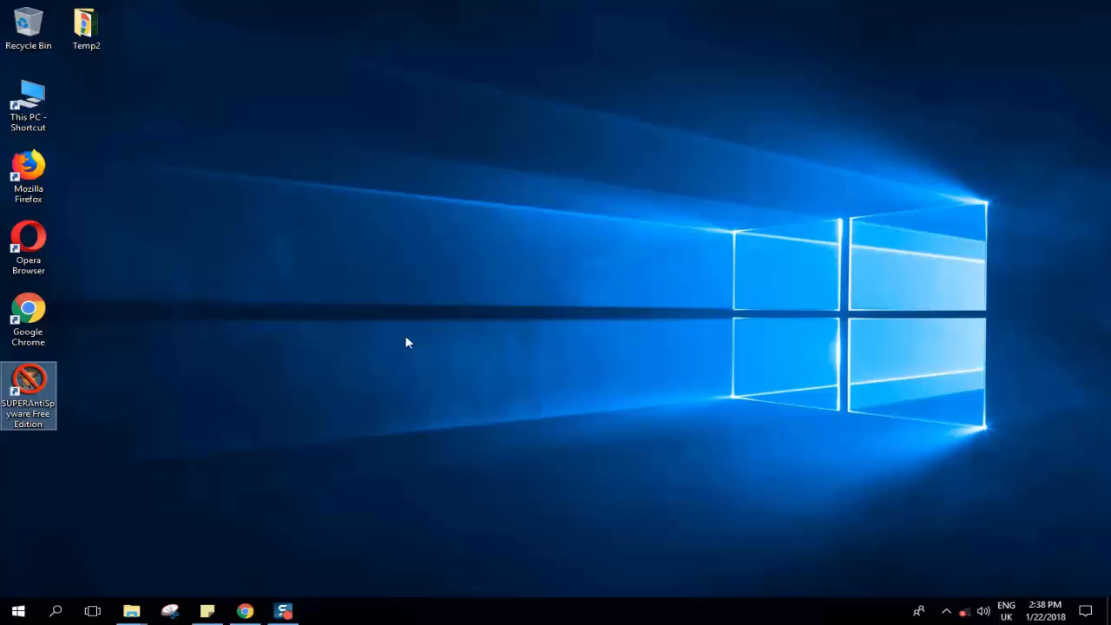
Launch SUPERAntiSpyware Free Edition, run a definition update check and dismiss the failed result.
double_click(28, 395)
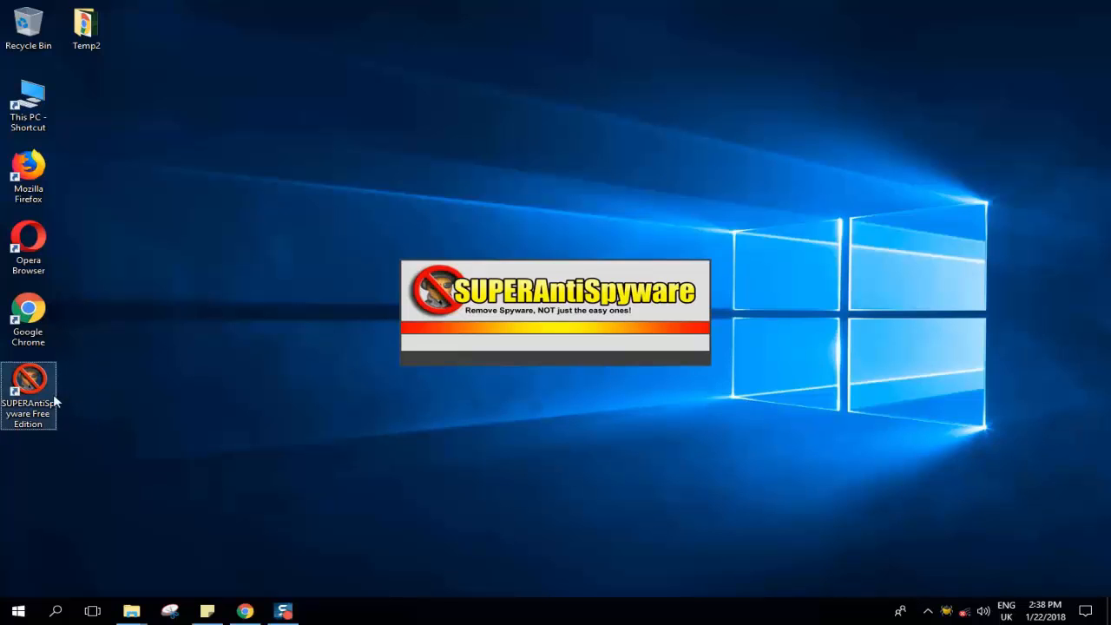
mouse_move(791, 608)
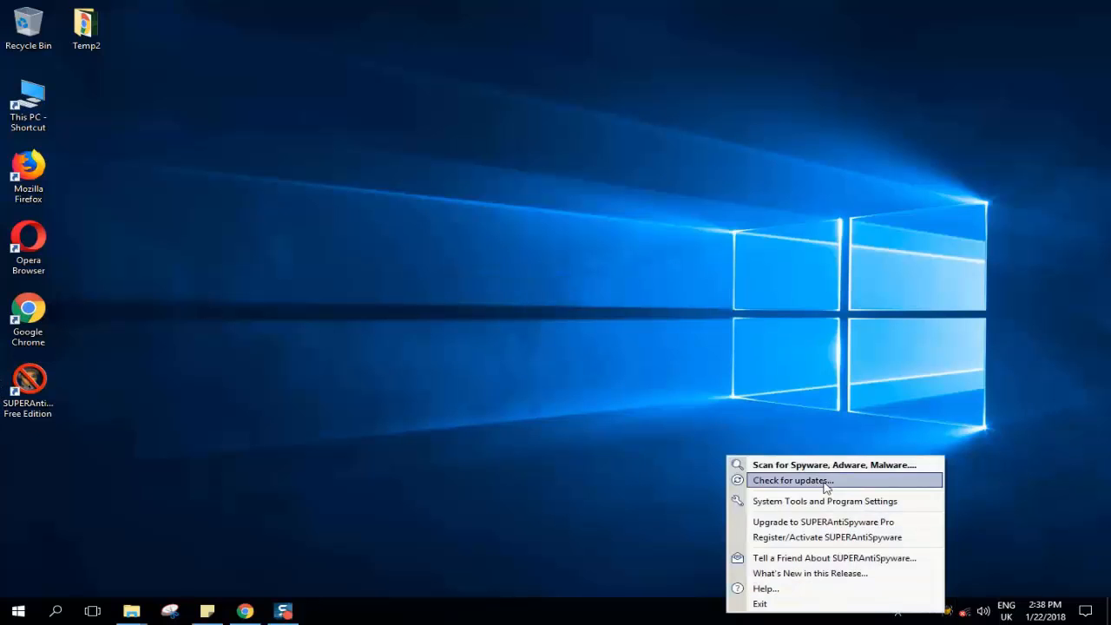
left_click(792, 479)
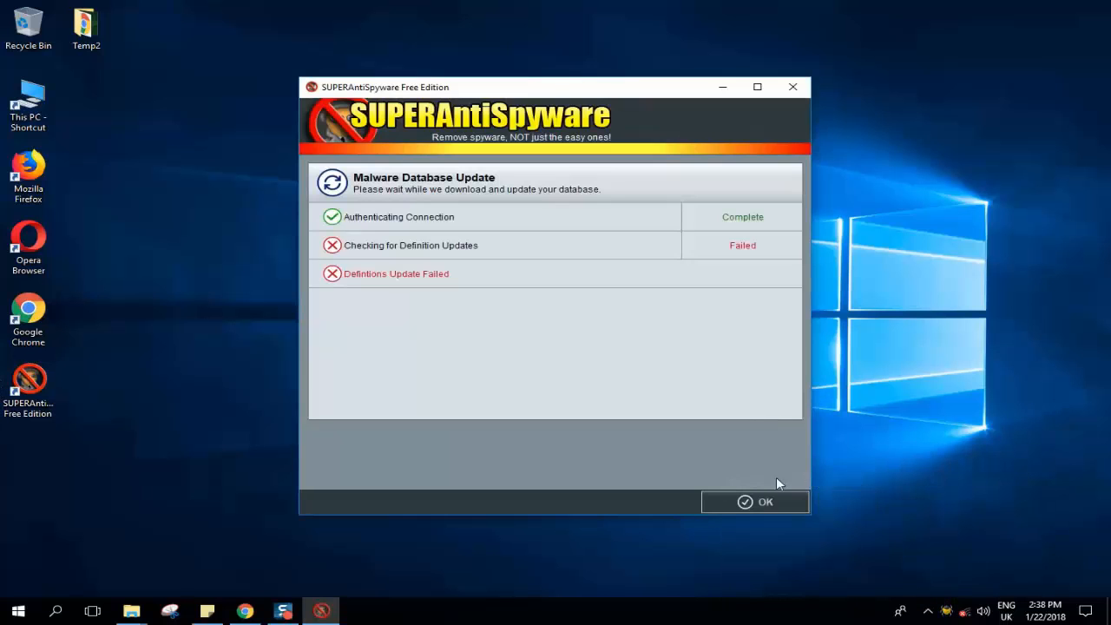
mouse_move(921, 605)
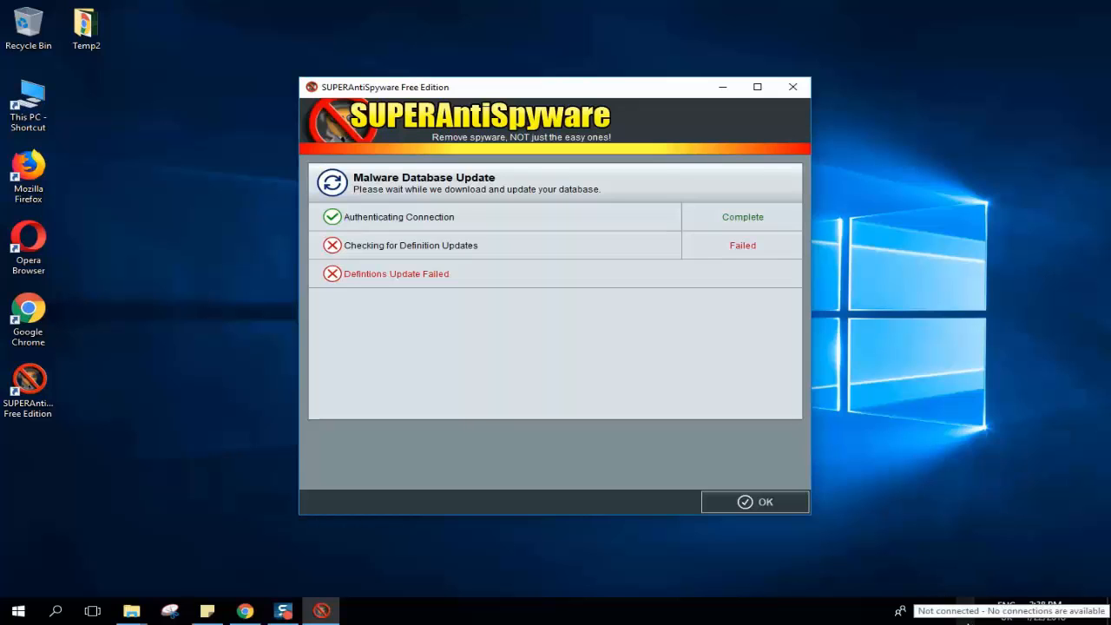
mouse_move(378, 246)
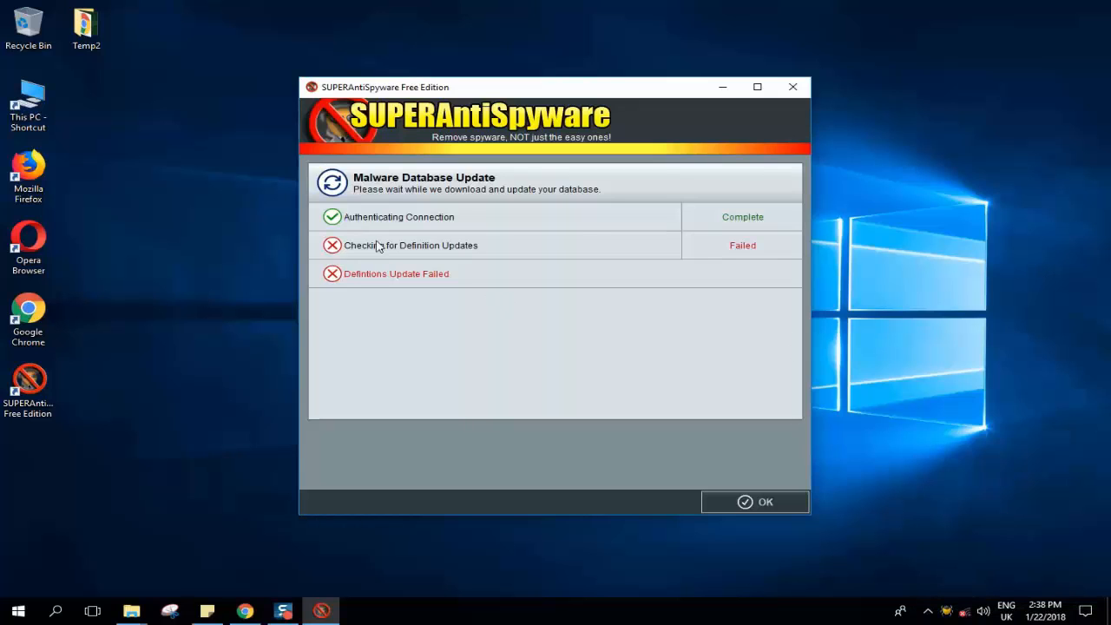
mouse_move(424, 229)
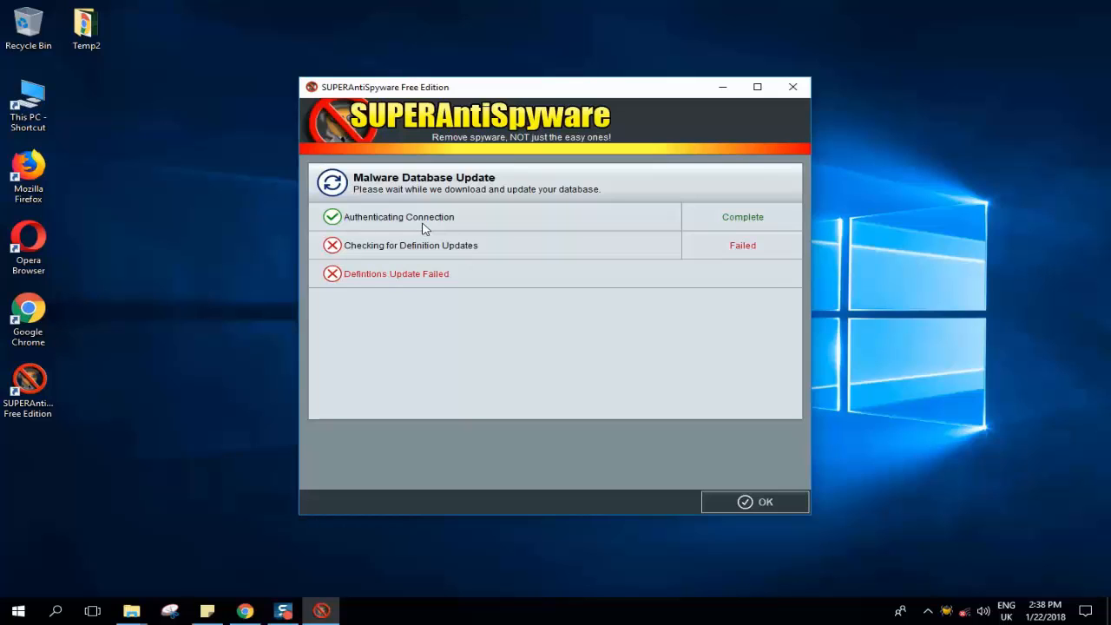
mouse_move(547, 347)
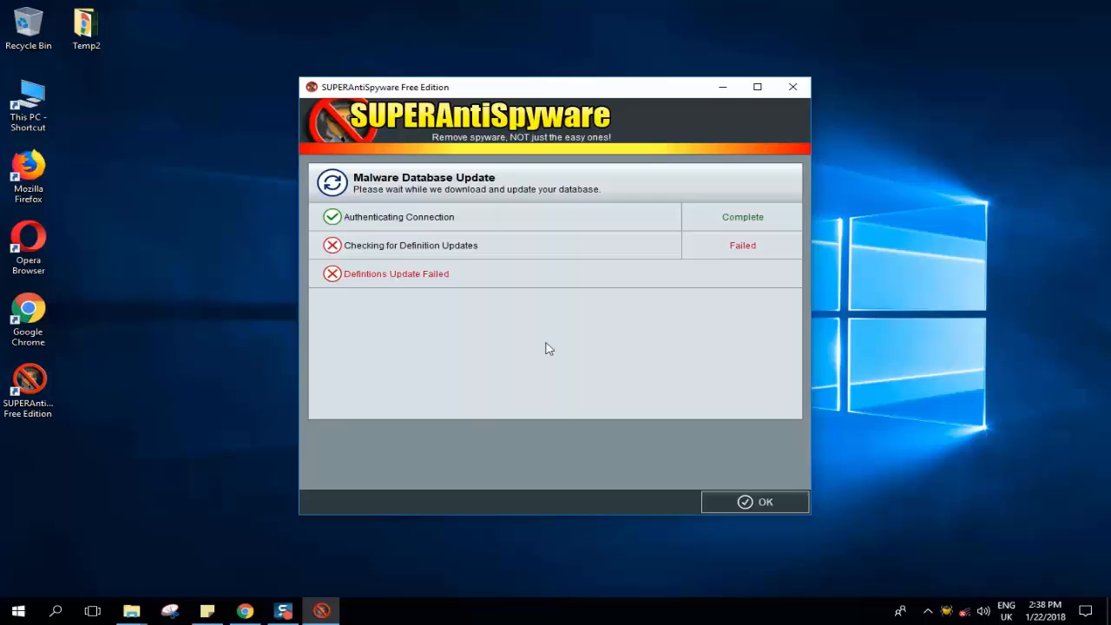
left_click(753, 501)
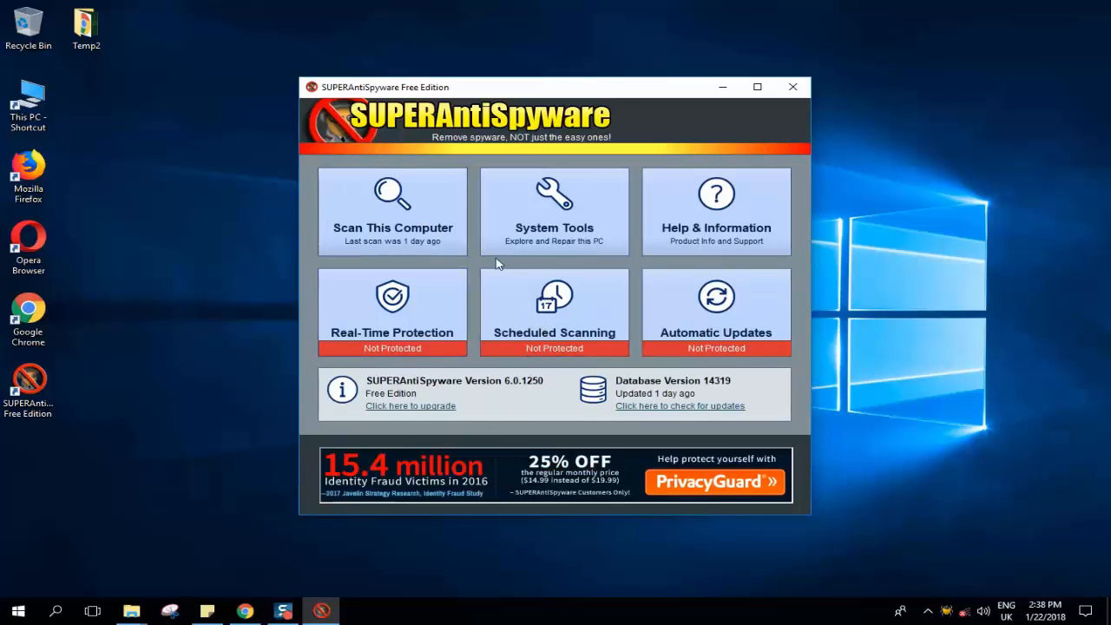
mouse_move(392, 212)
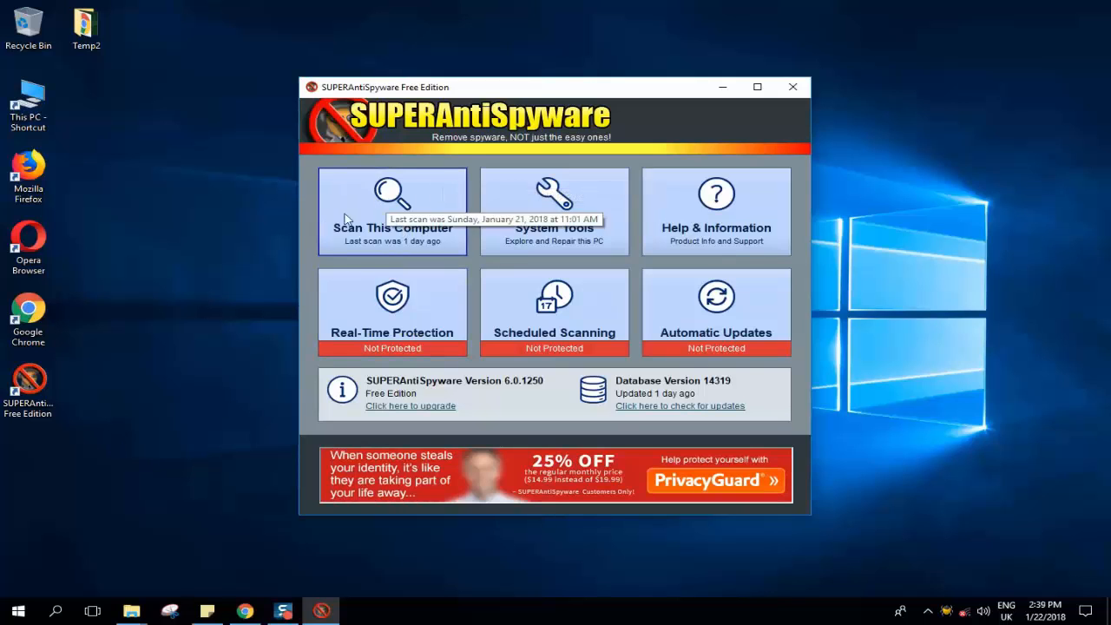
mouse_move(271, 253)
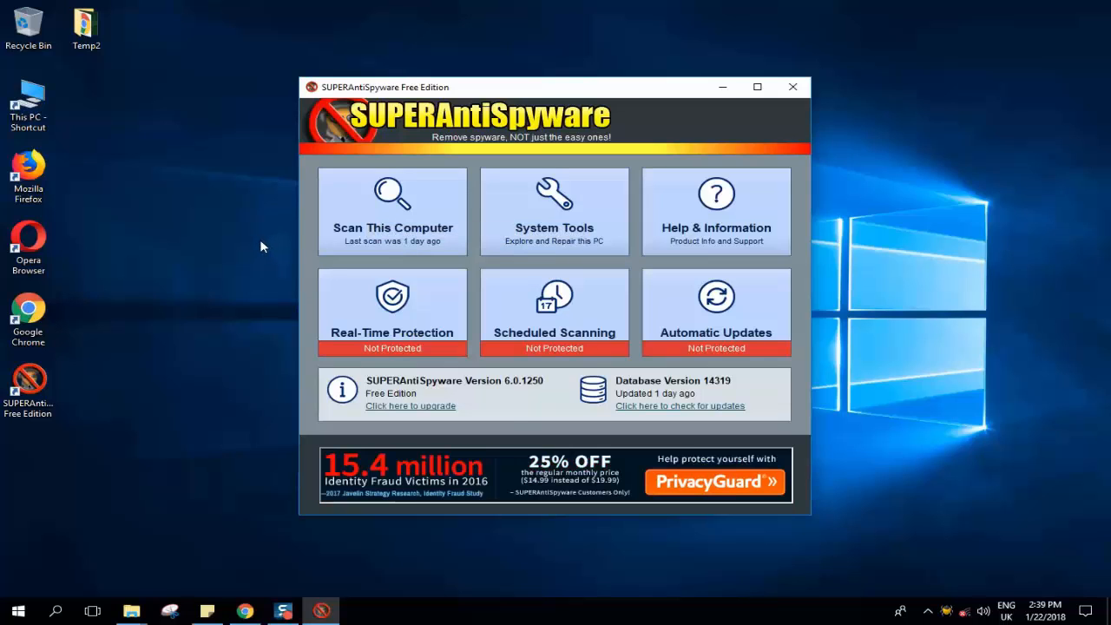
mouse_move(564, 581)
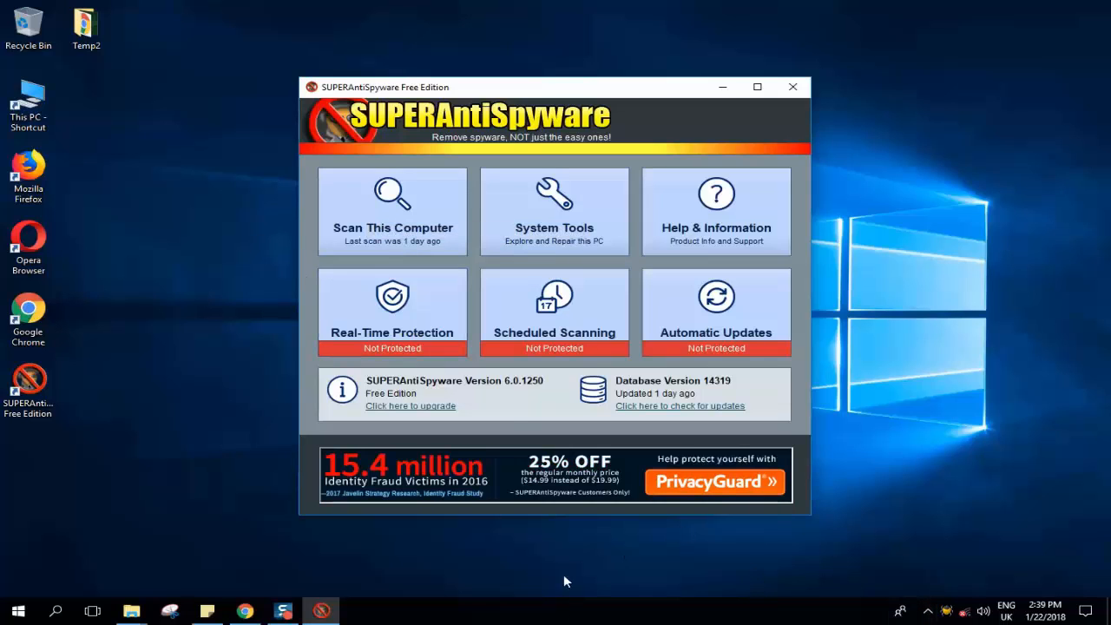
mouse_move(1024, 538)
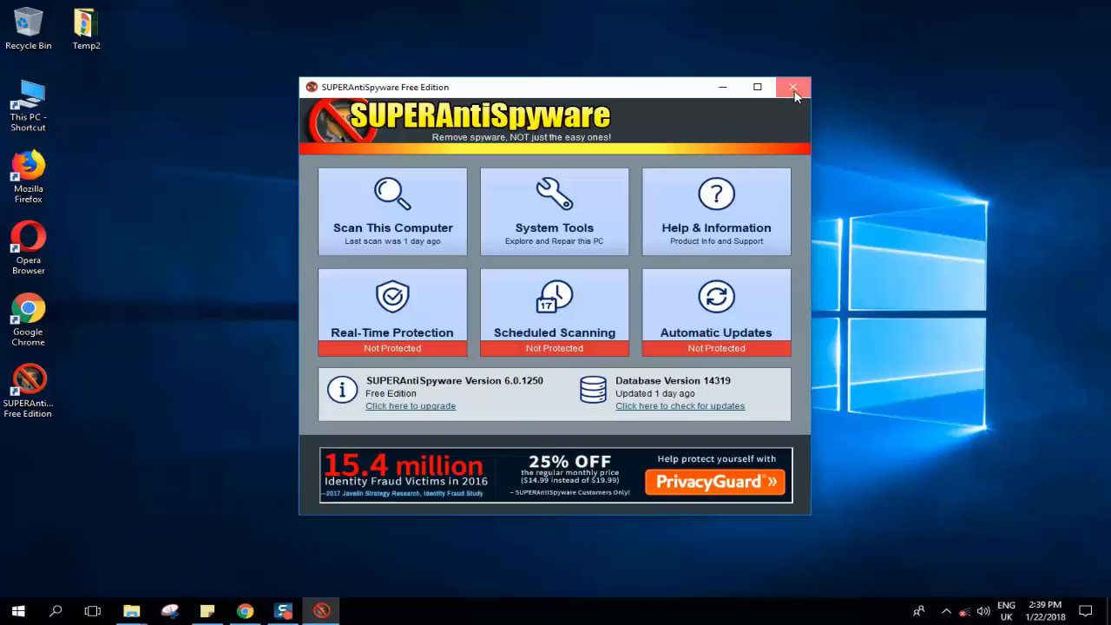
Close the SUPERAntiSpyware main window, leaving the Windows desktop showing.
left_click(791, 87)
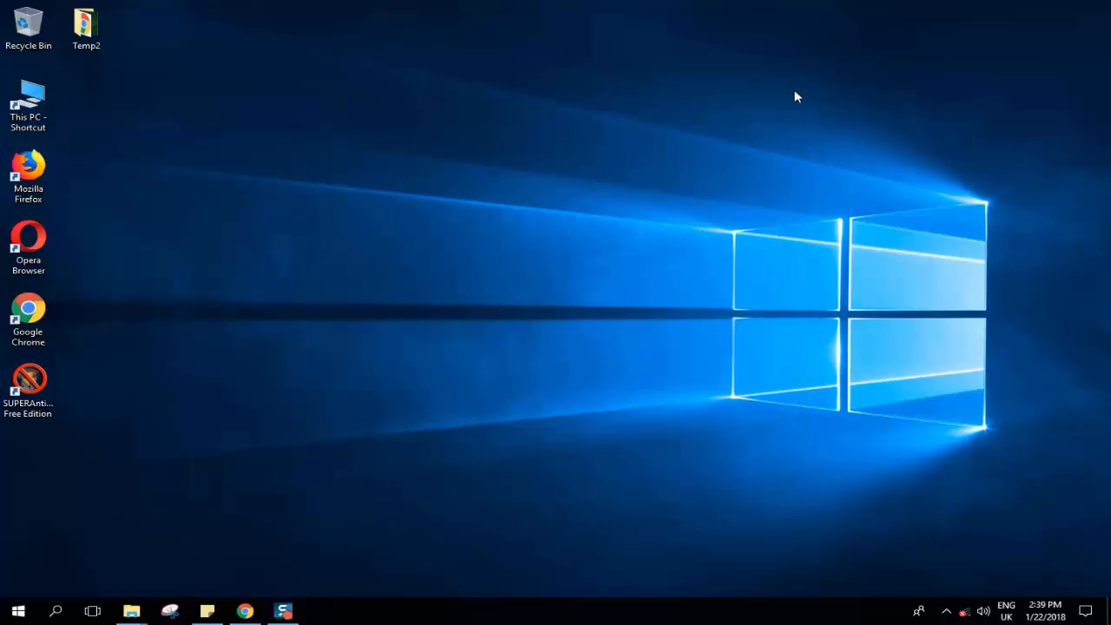